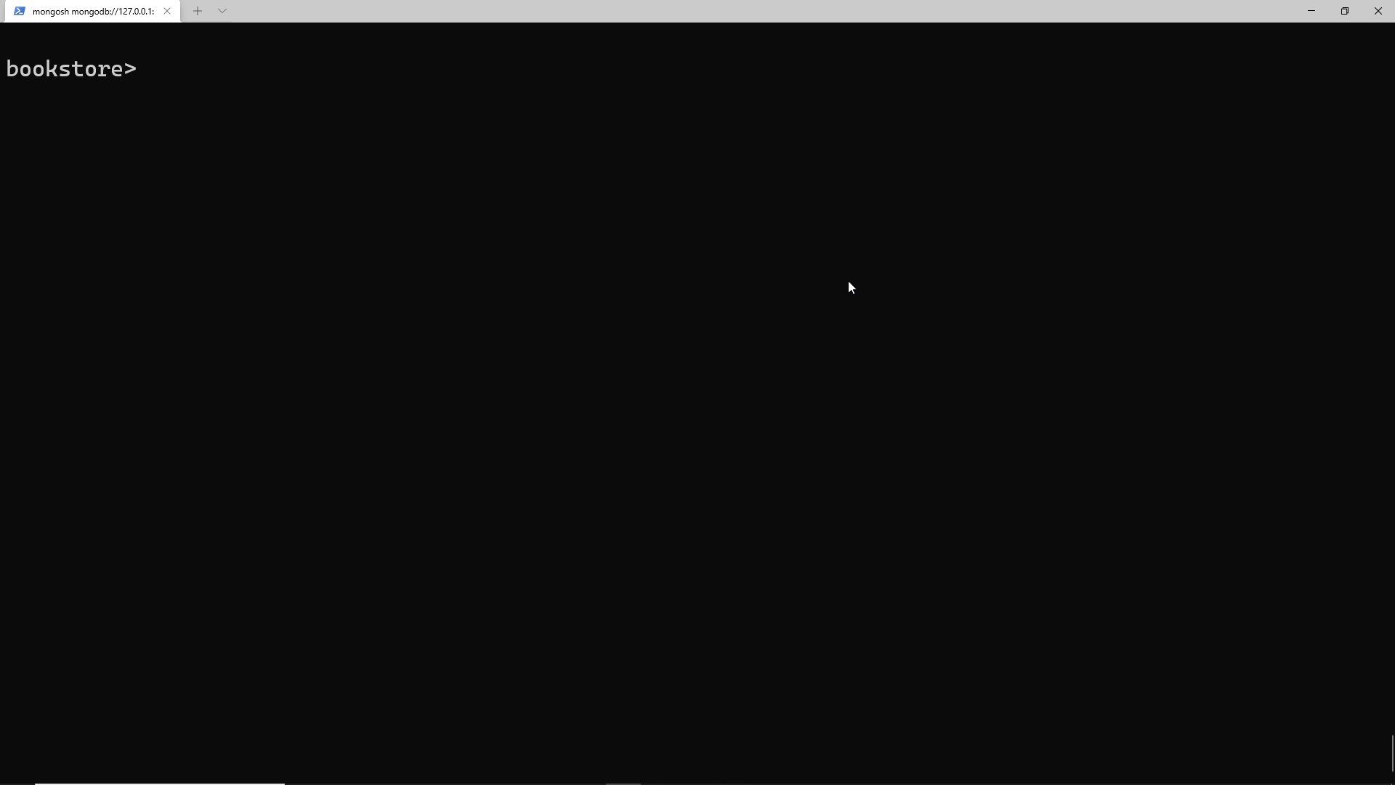
mouse_move(930, 406)
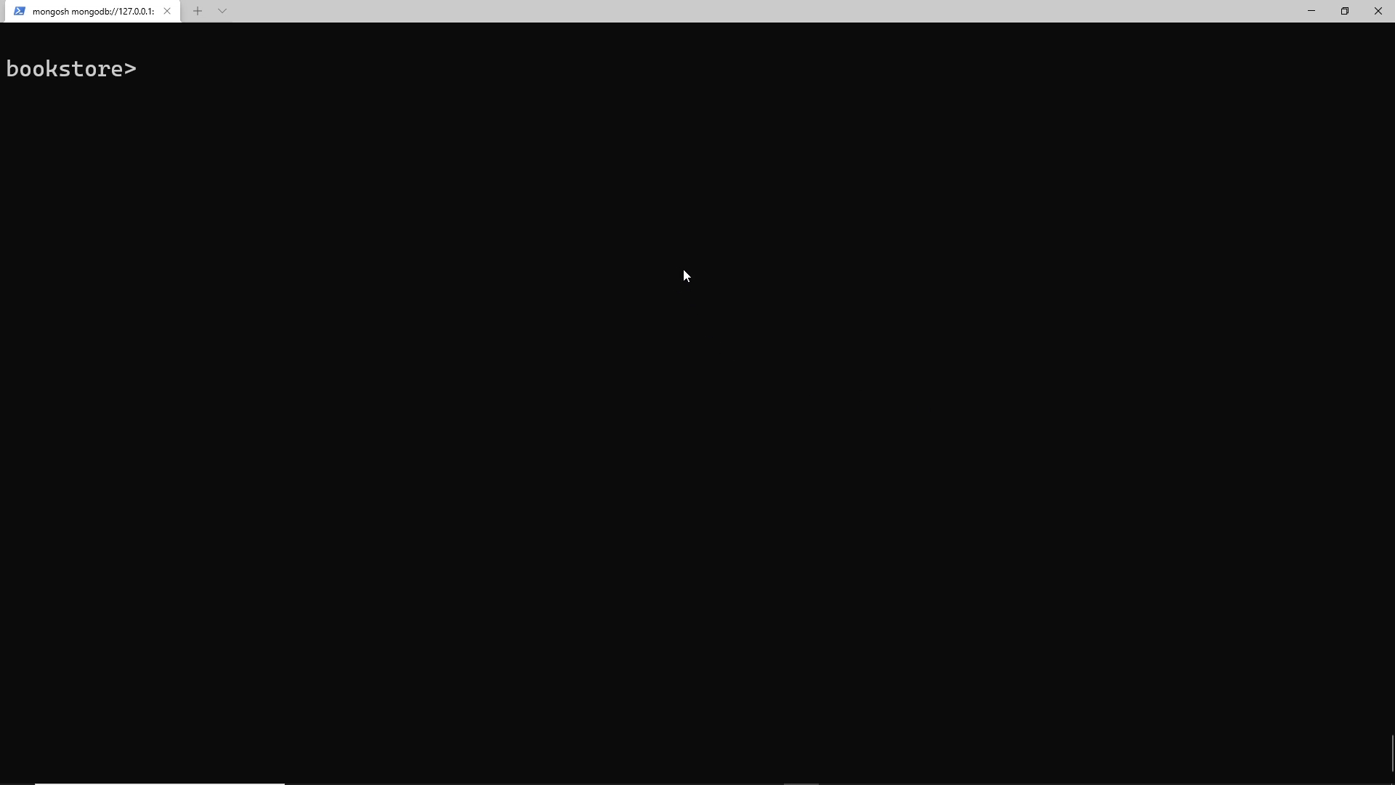
Query books with rating $in [7,8,9] and highlight the ratings list.
type("db.books")
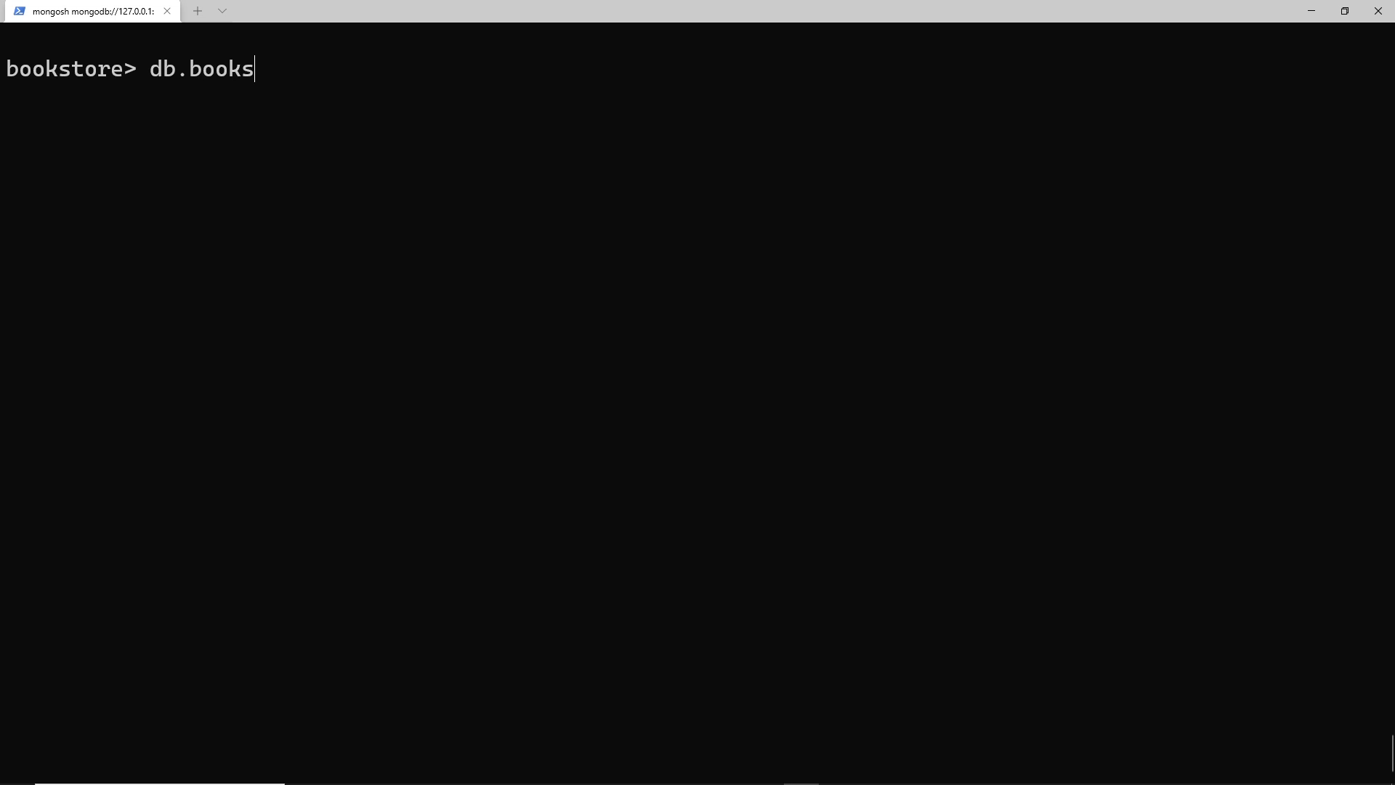
type(".find()")
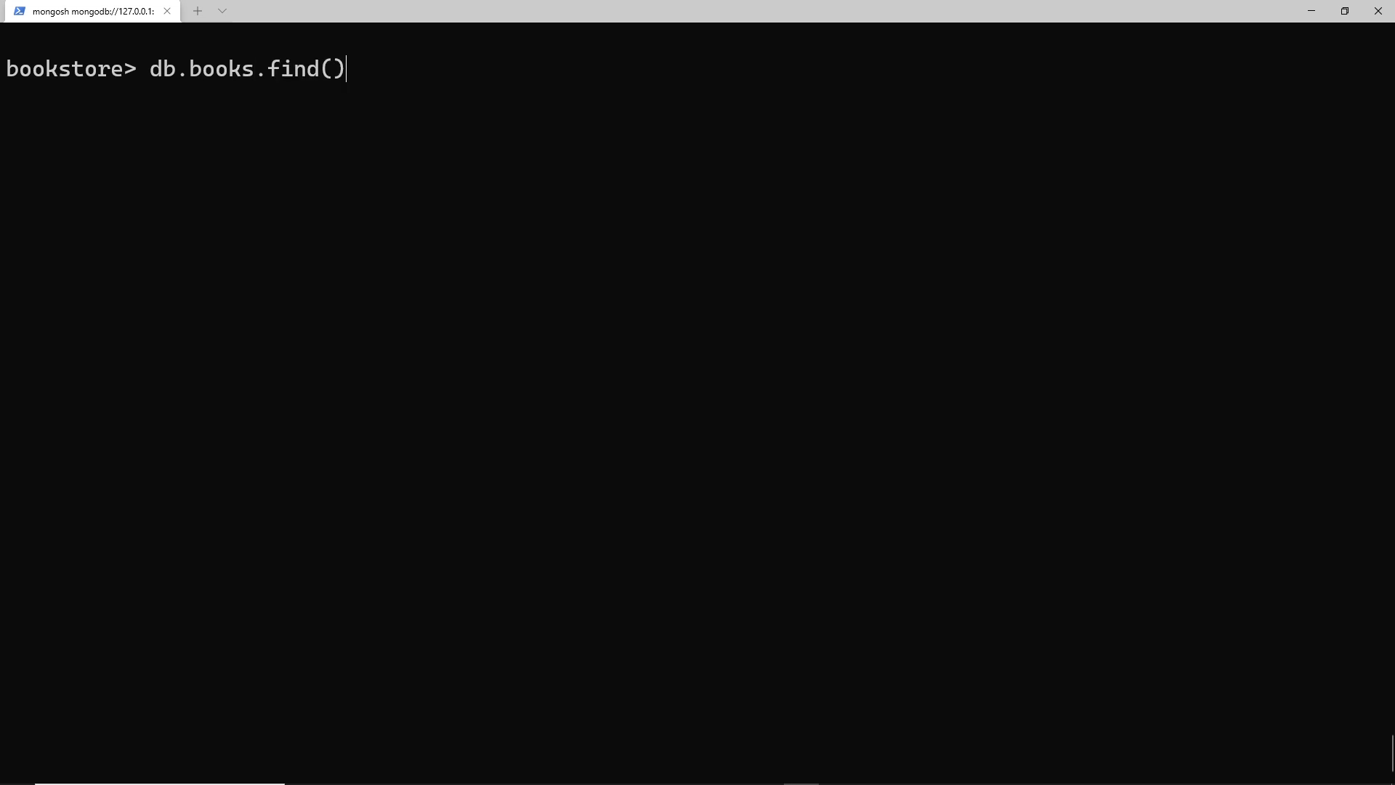
type("{}")
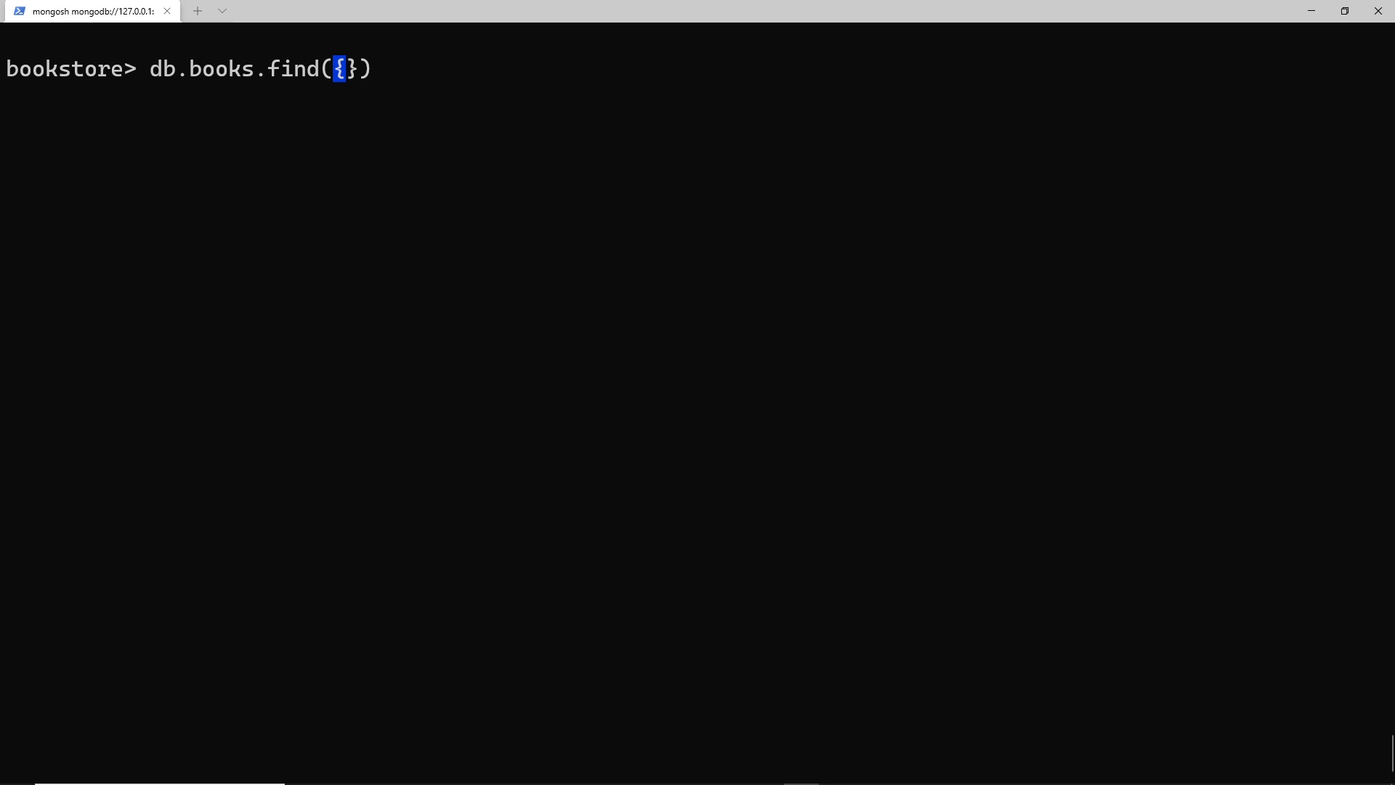
type("rat")
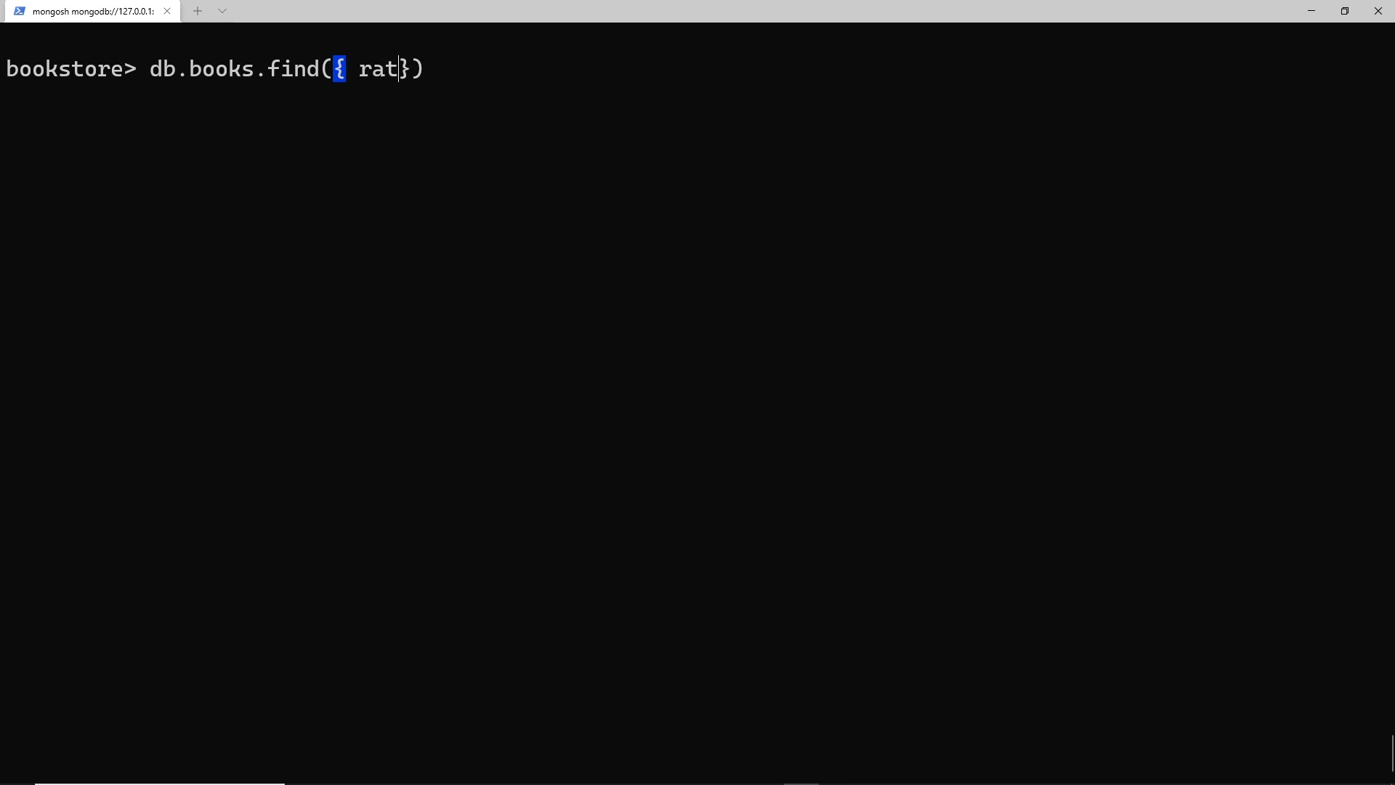
type("ing")
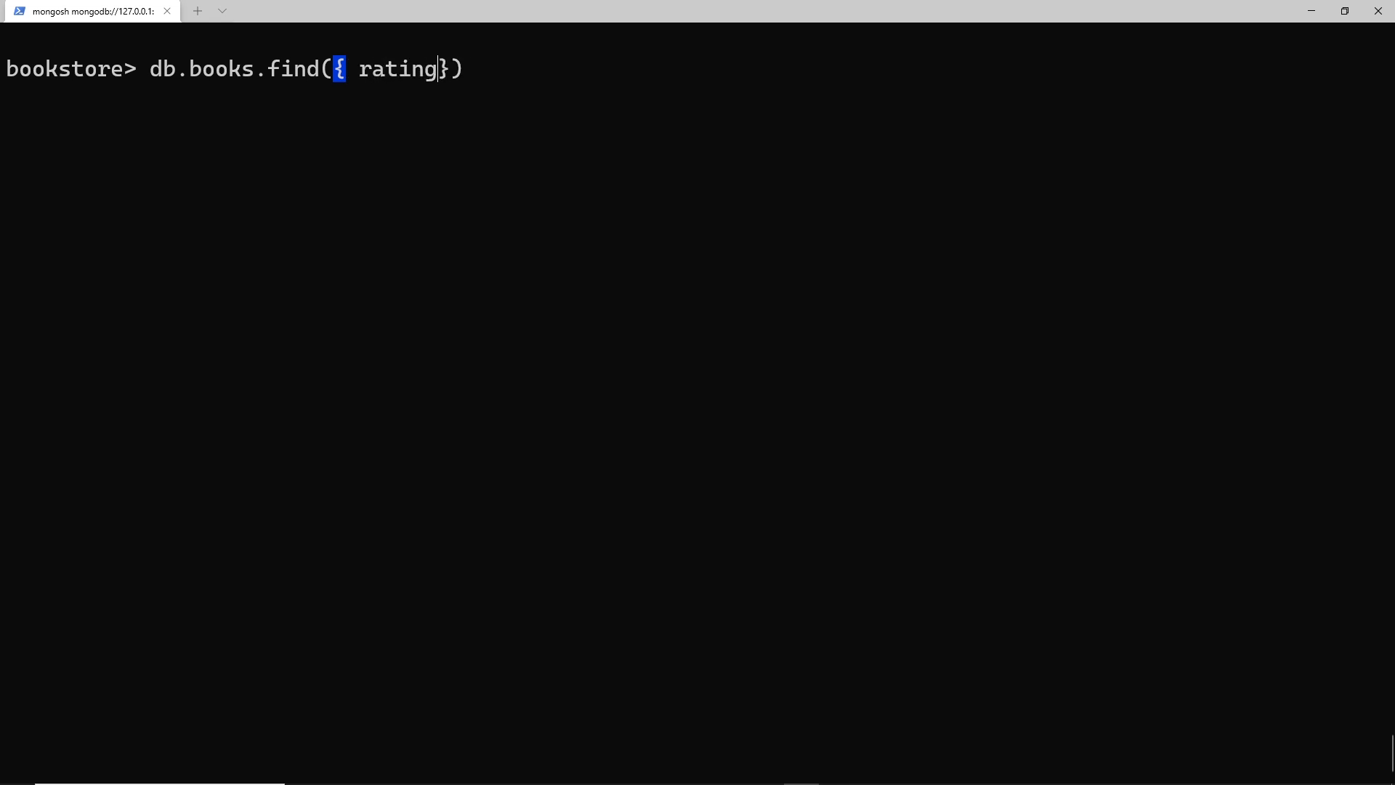
type(": {}")
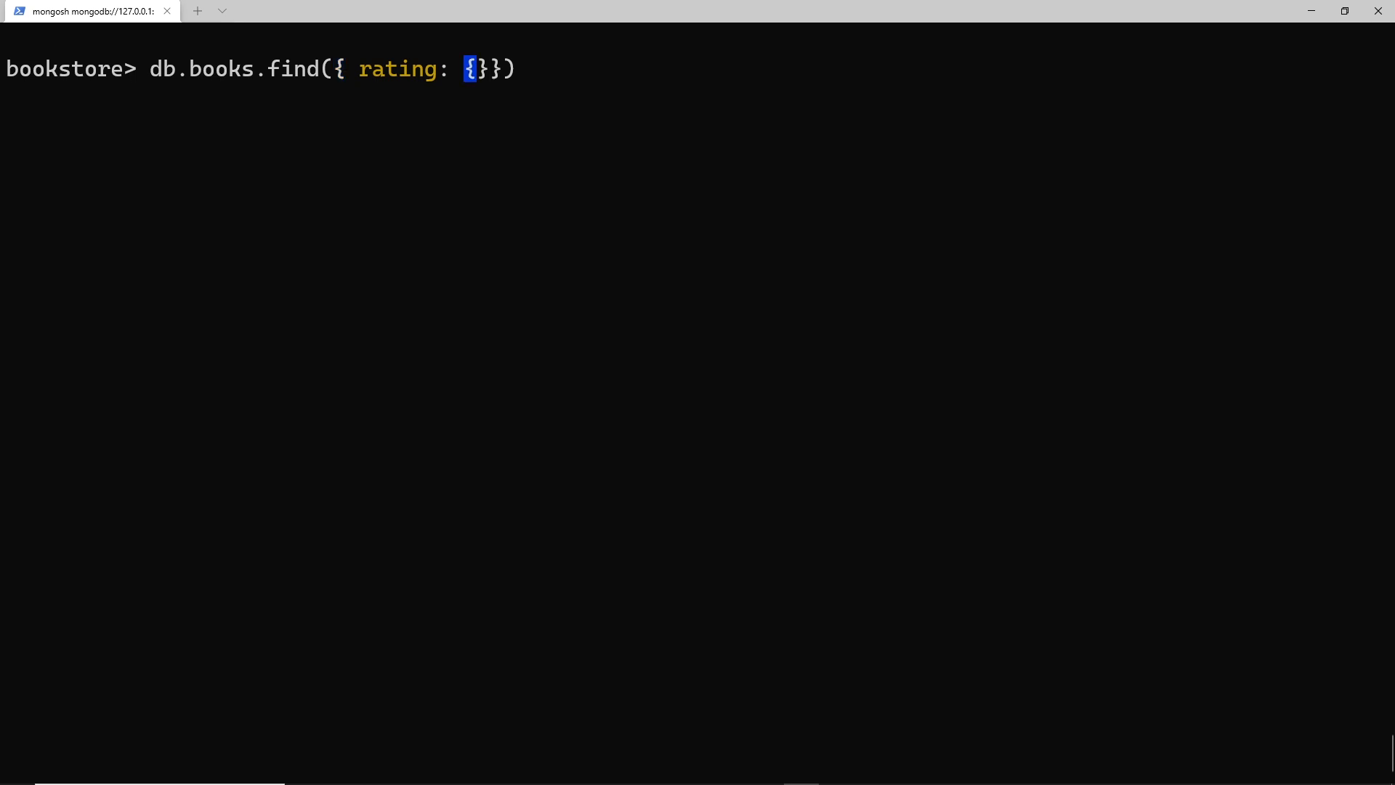
type("$in")
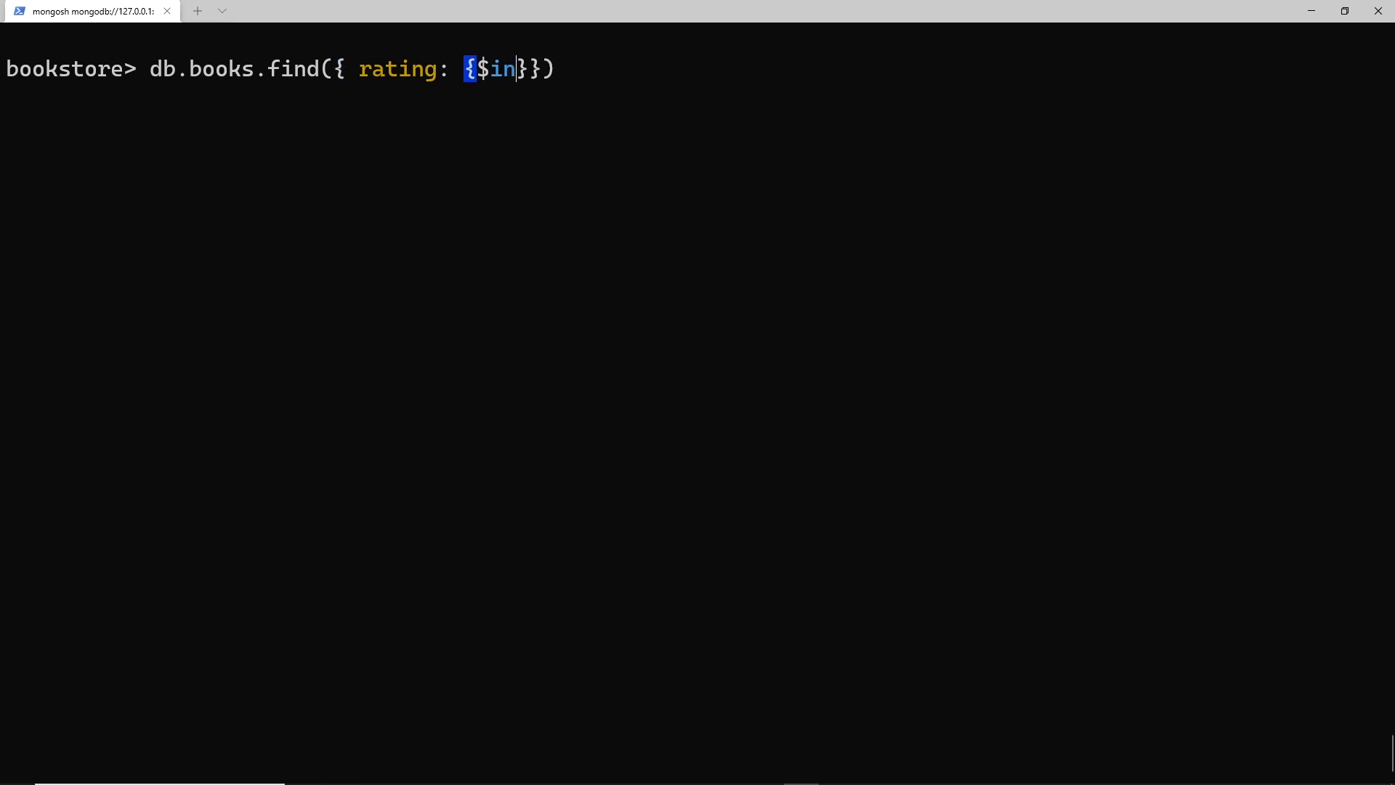
type(": []")
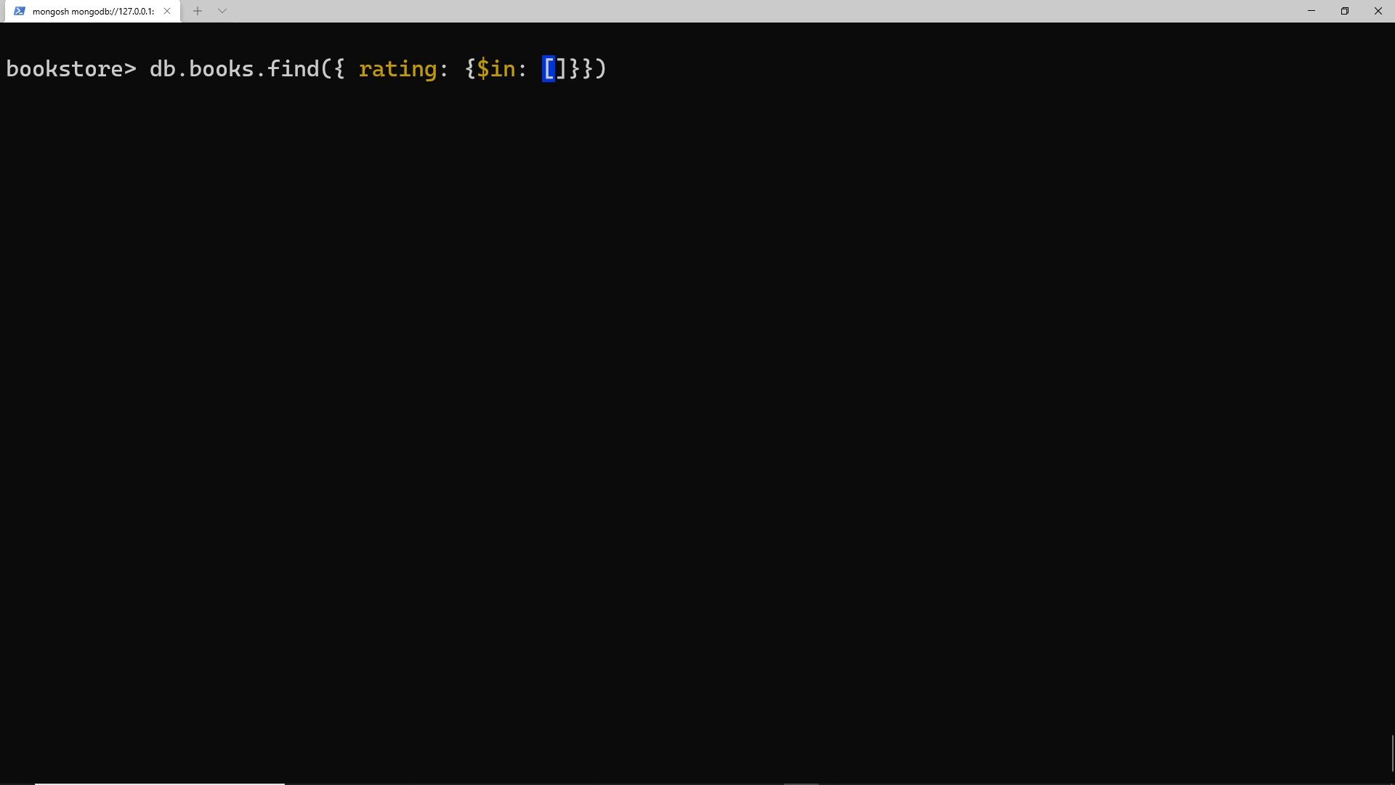
type("7,8")
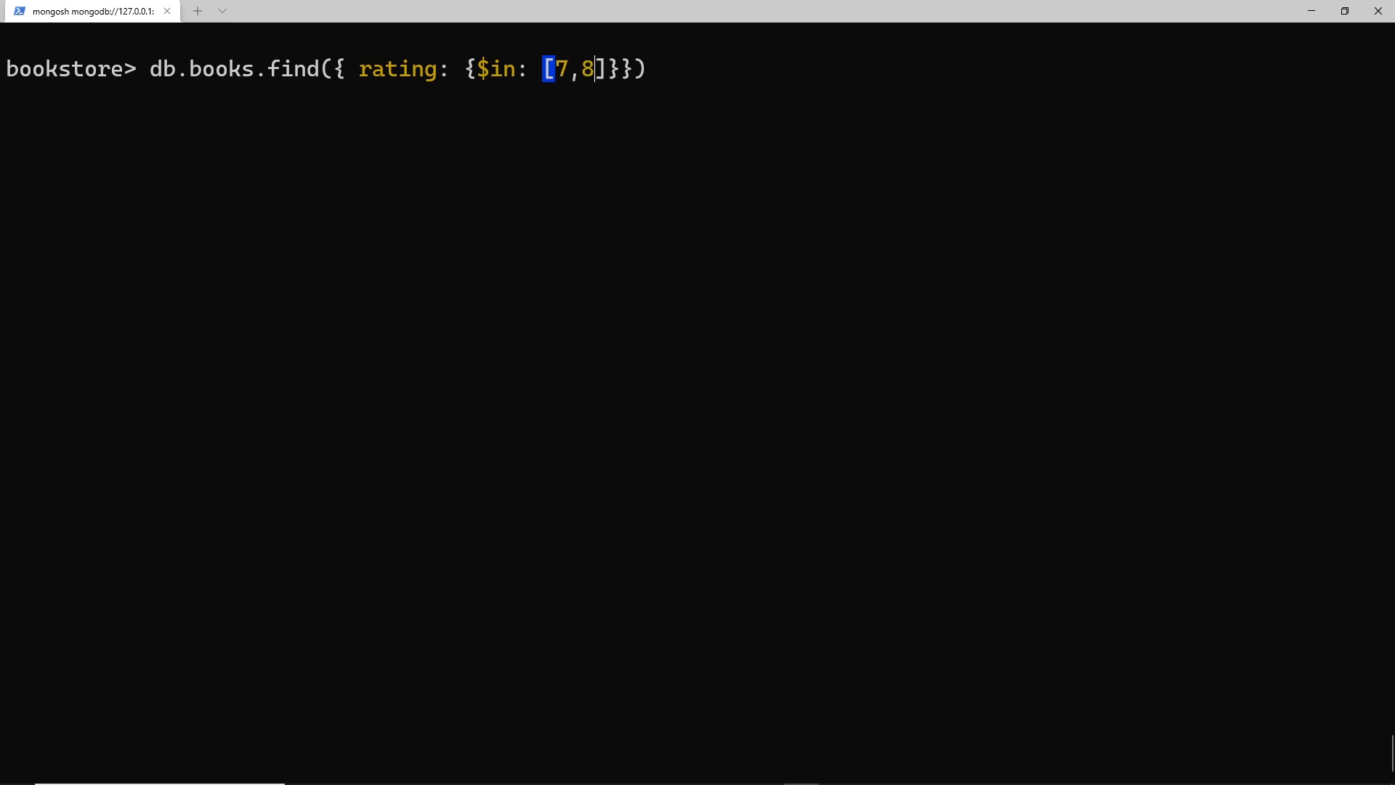
type(",9")
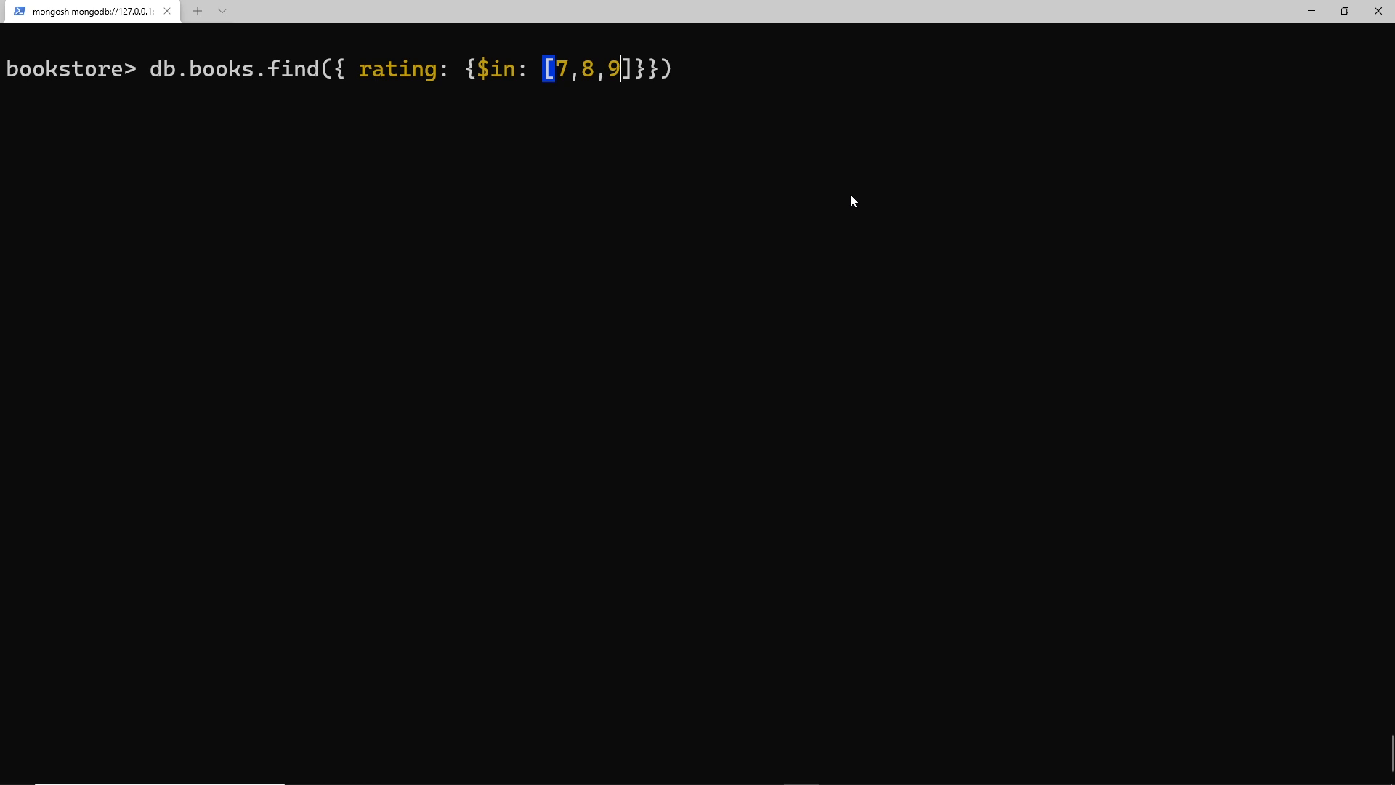
mouse_move(317, 70)
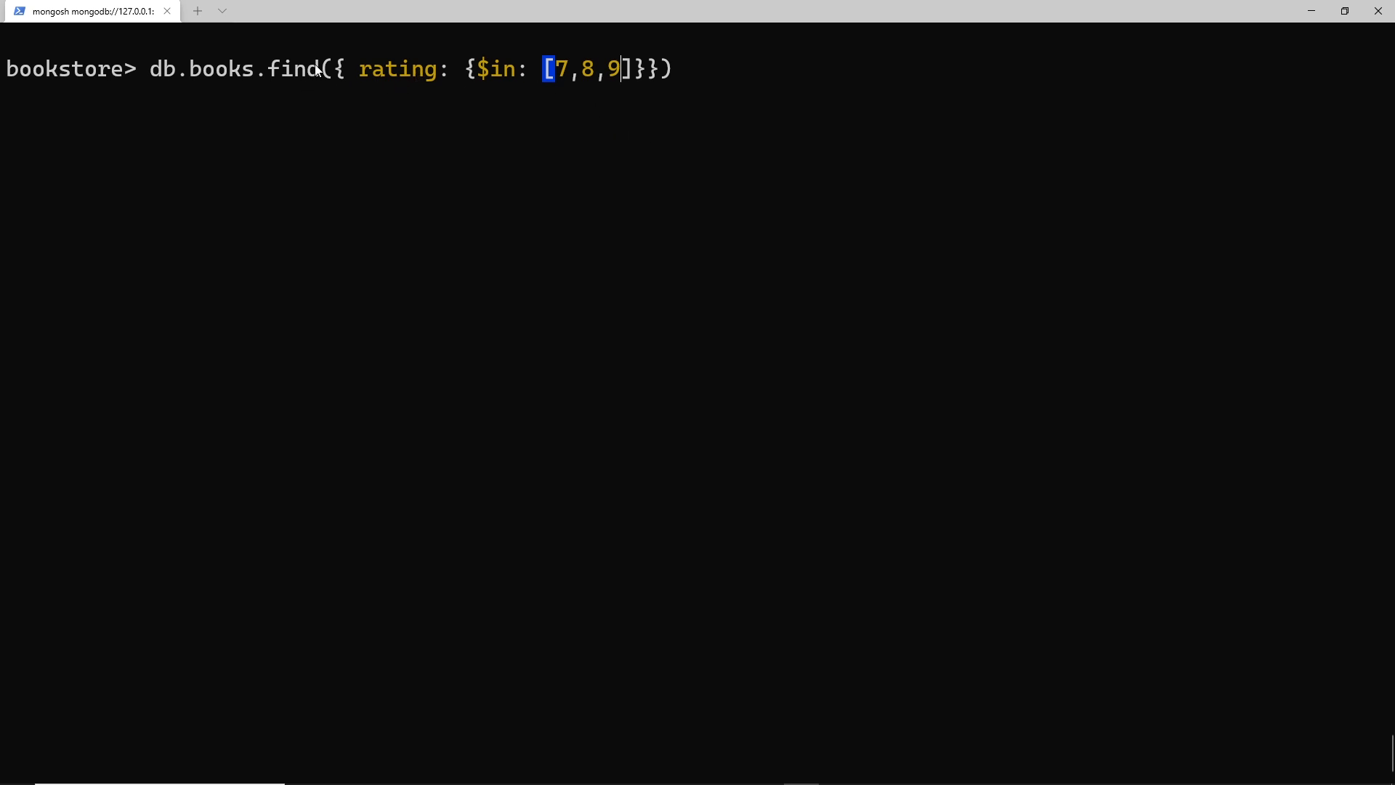
double_click(406, 69)
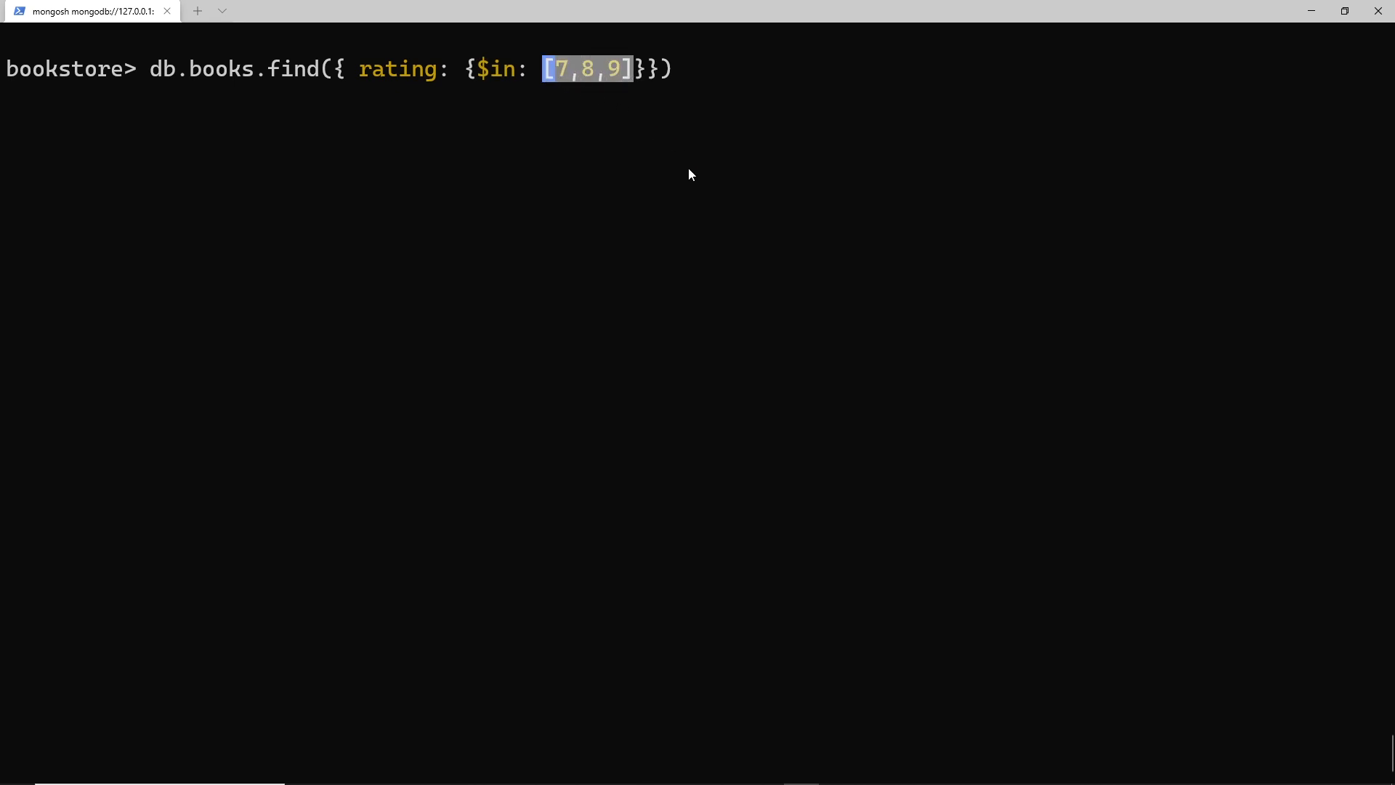
mouse_move(519, 130)
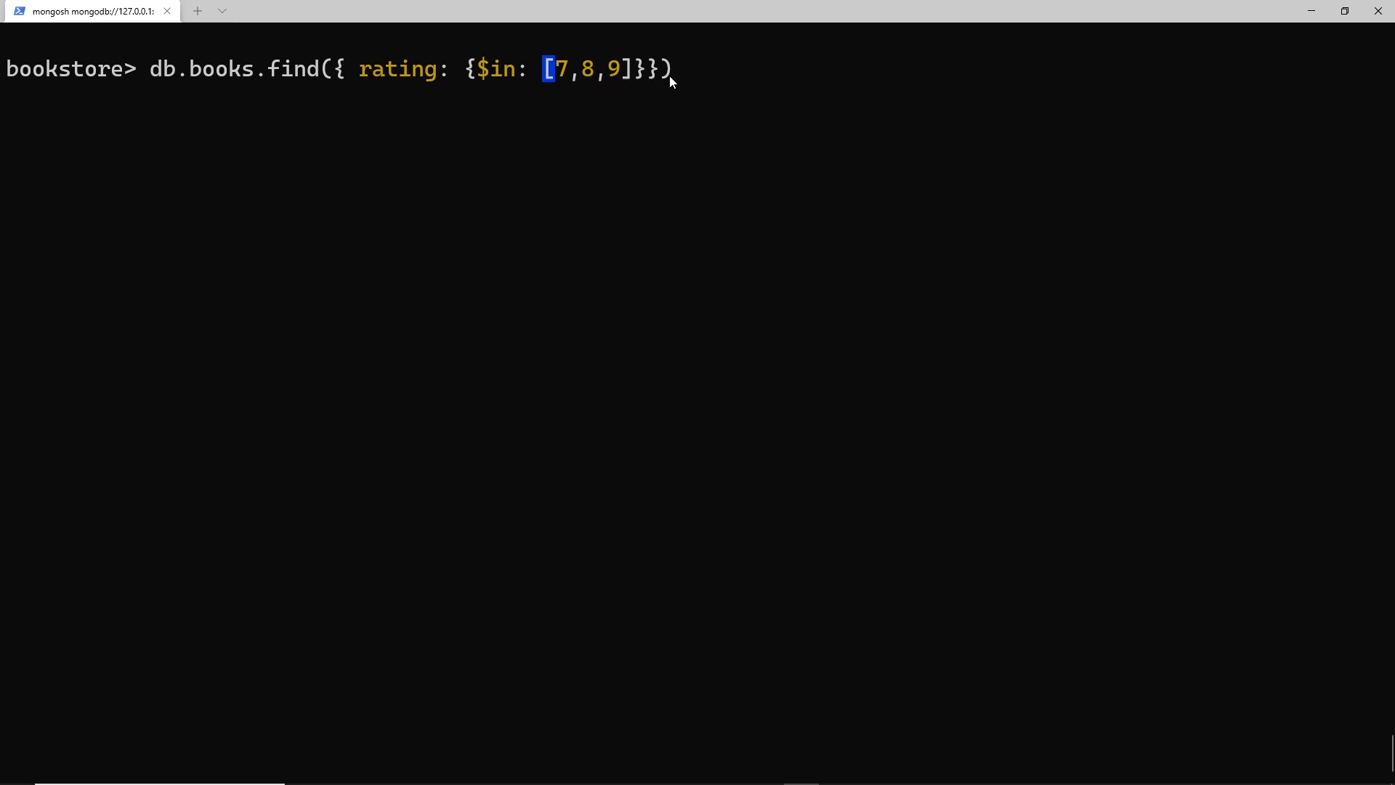
mouse_move(699, 70)
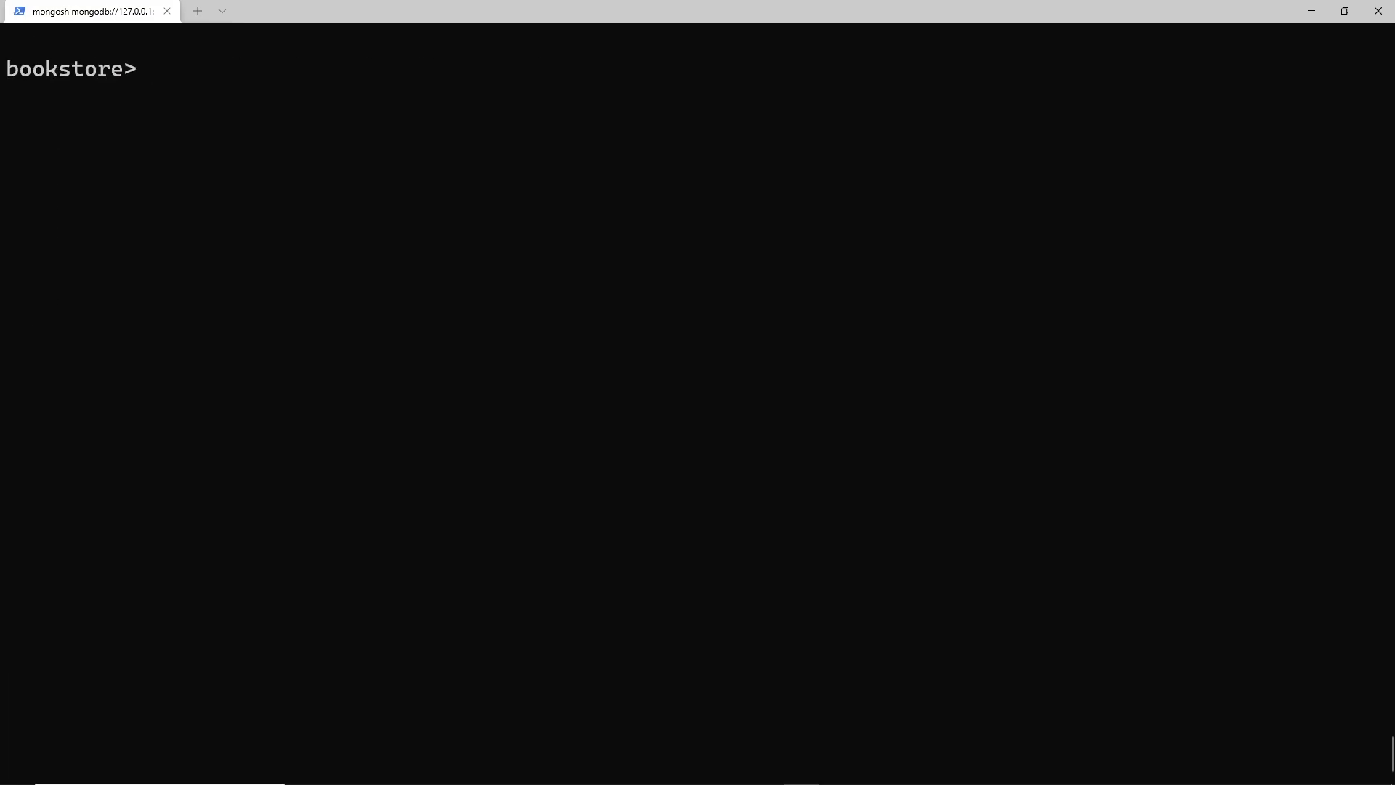
Query books with $or over rating 7, rating 8 and rating 9, alongside the $in [7,8,9] form.
type("db.")
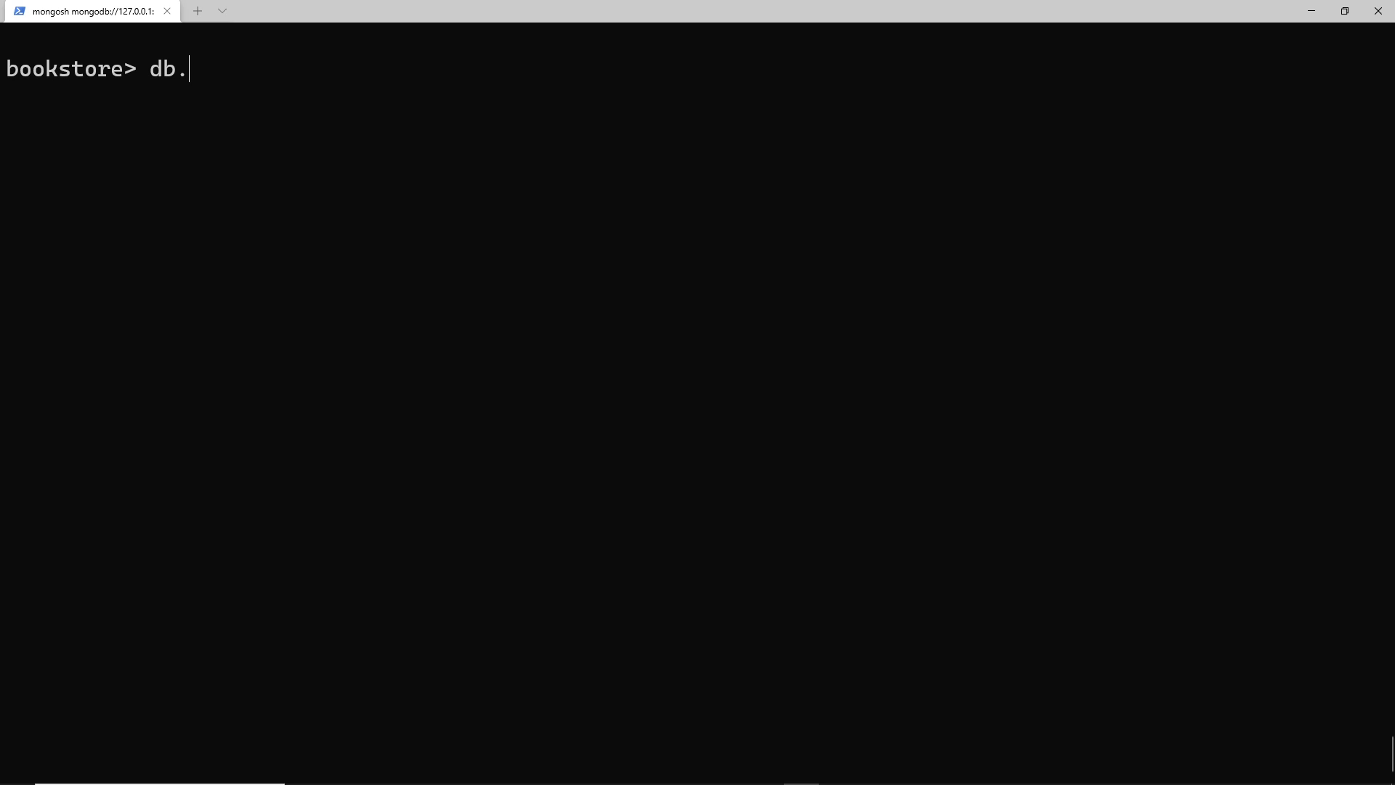
type("books.find()")
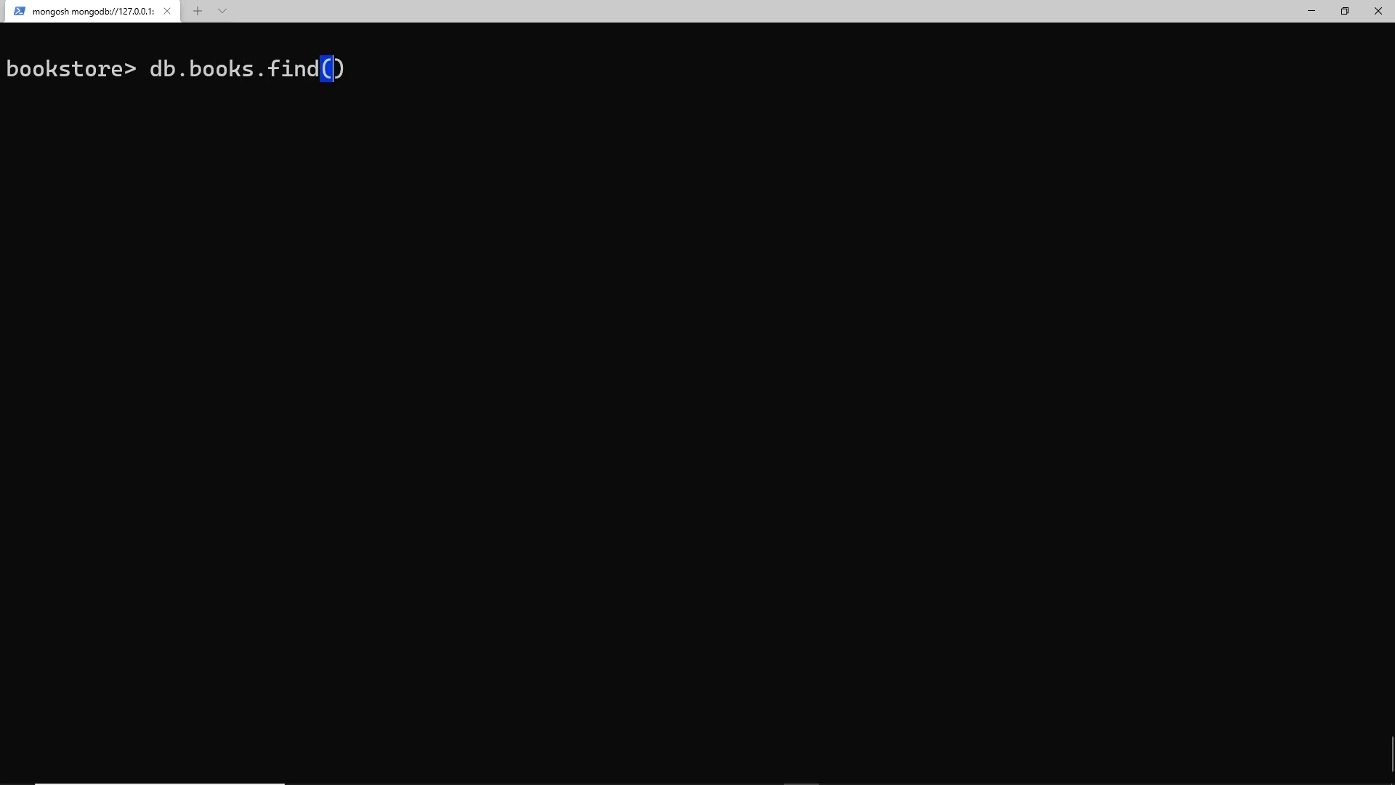
type("{$}")
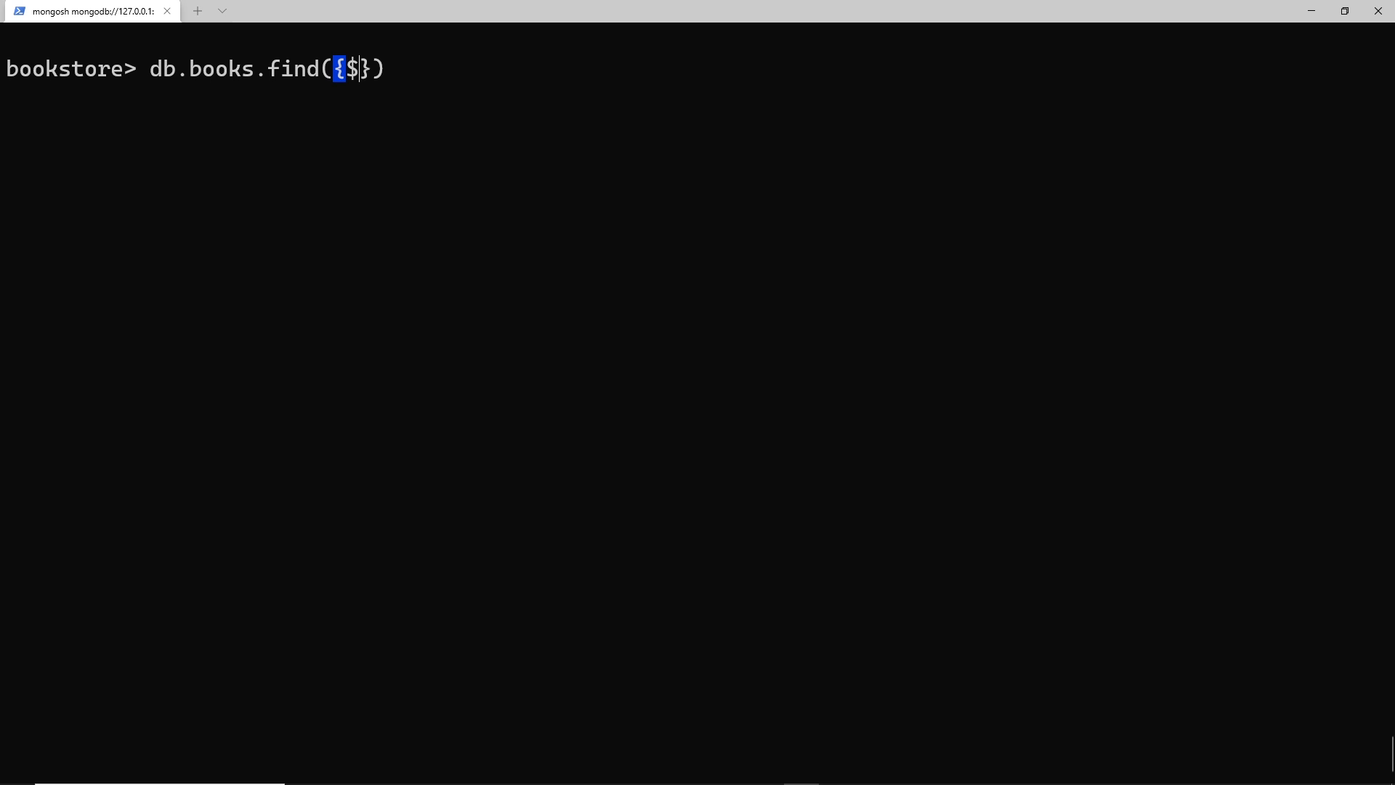
type("or:")
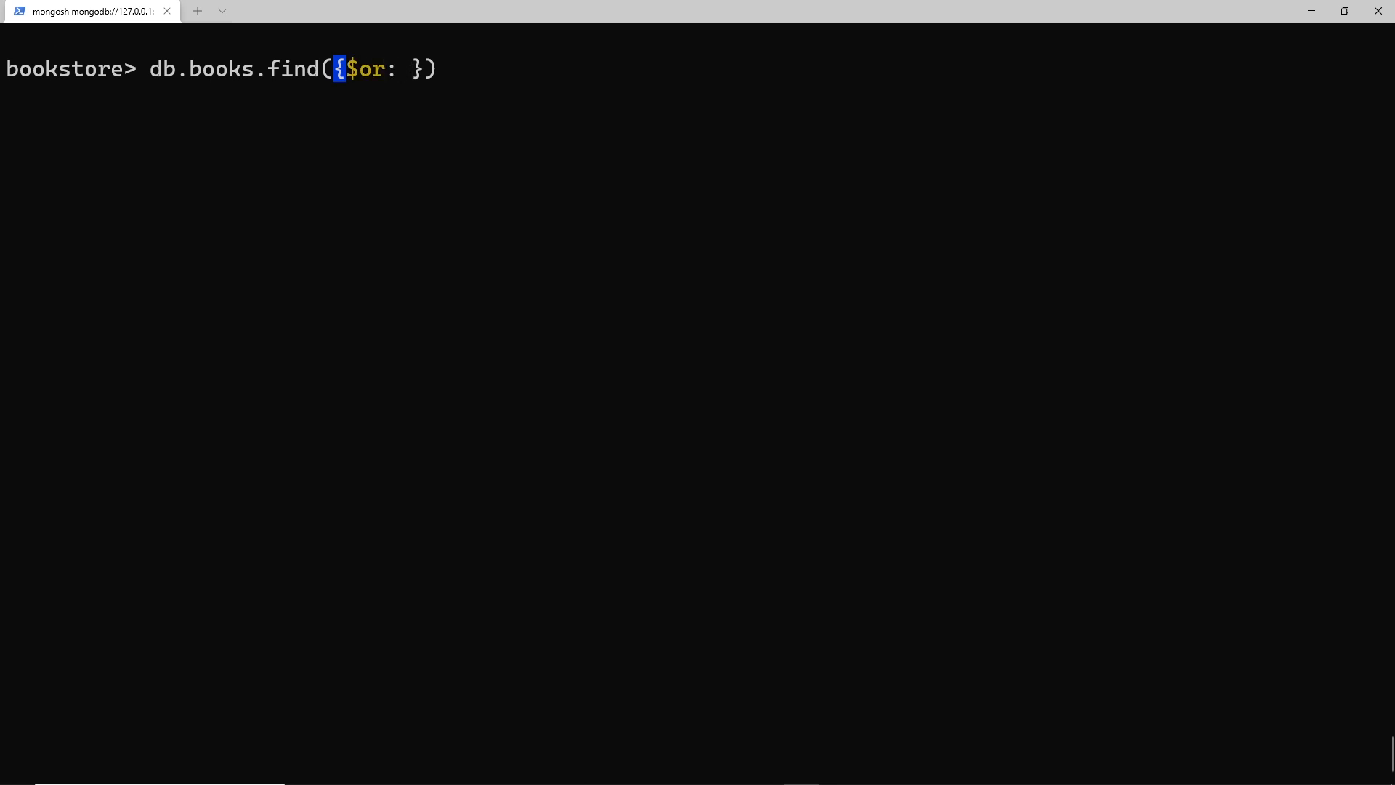
type("[]")
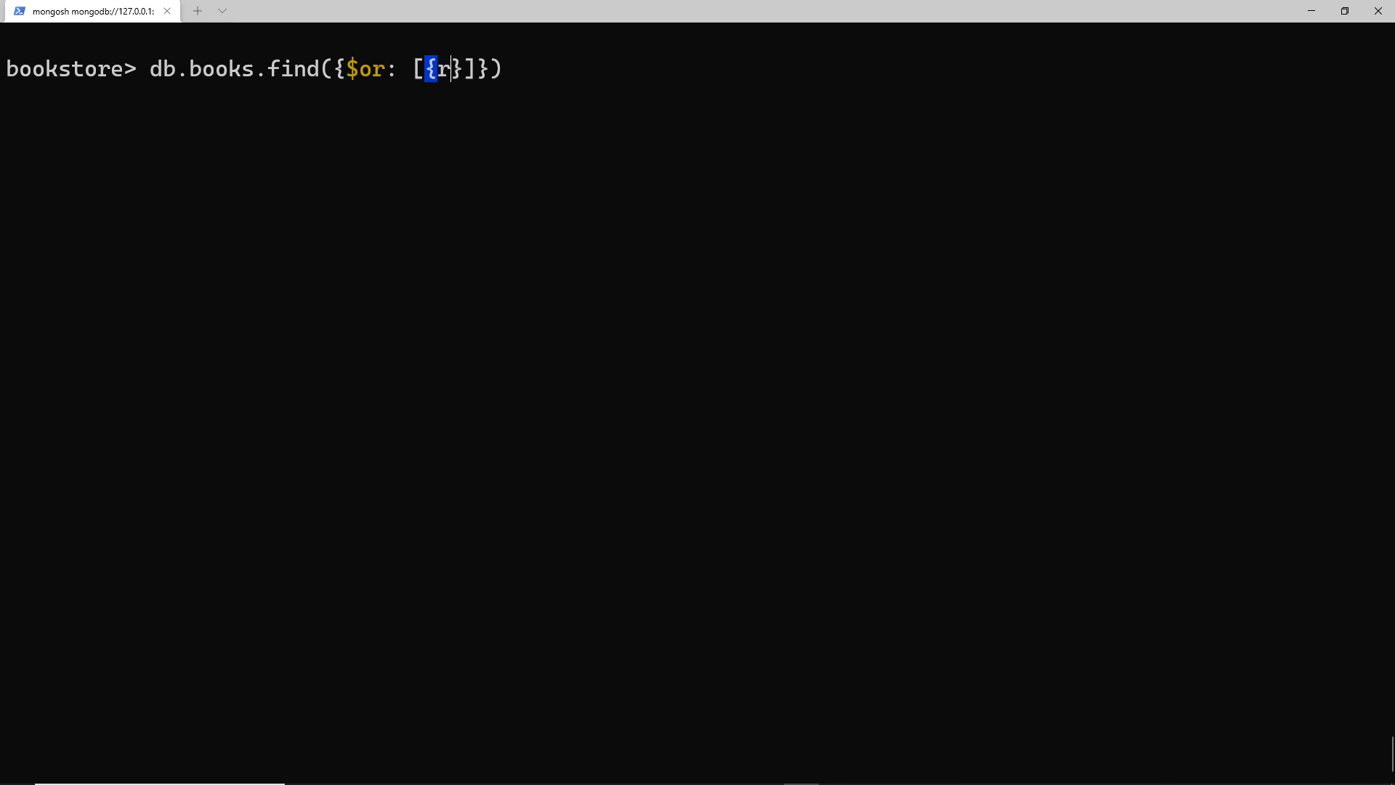
type("ating:")
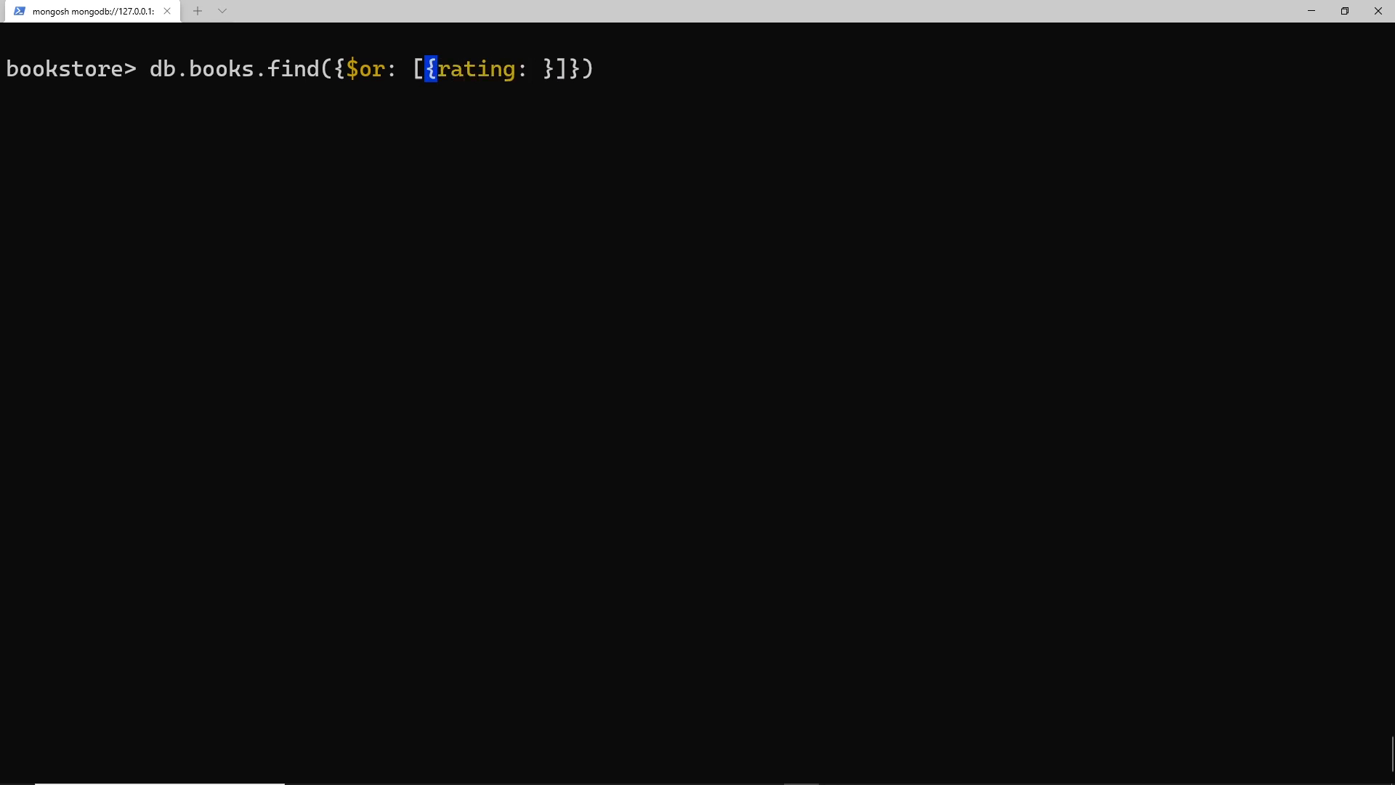
type("7}, {rating")
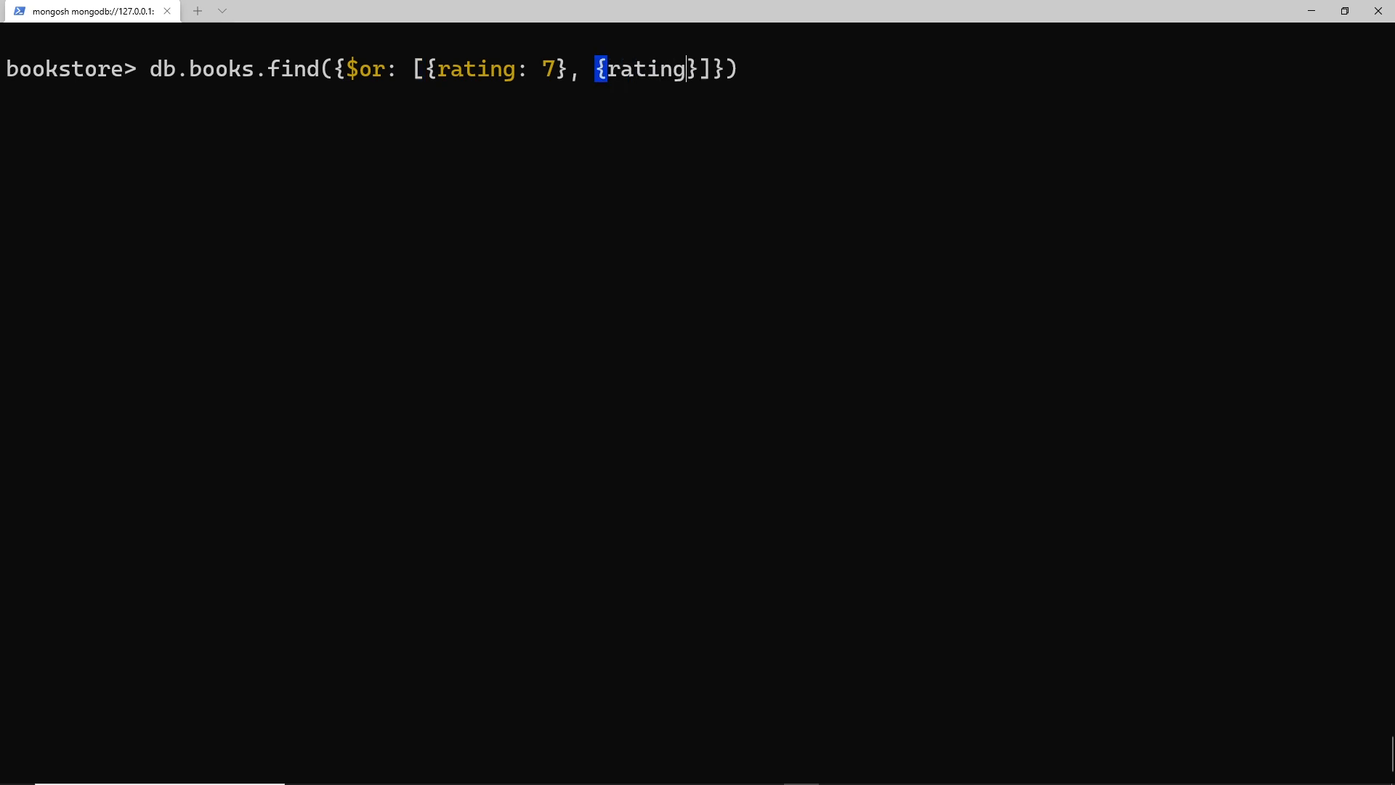
type(": 8")
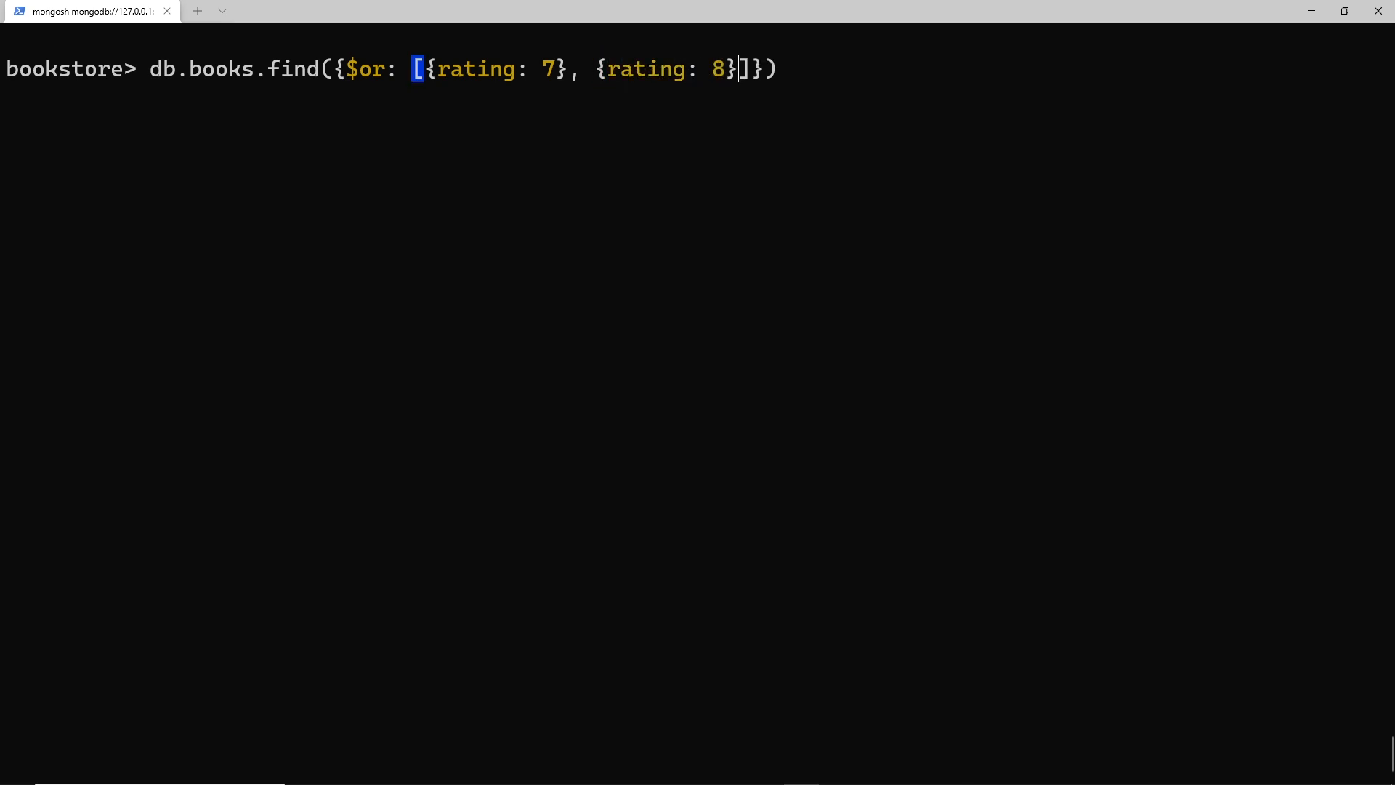
type(", {rat}")
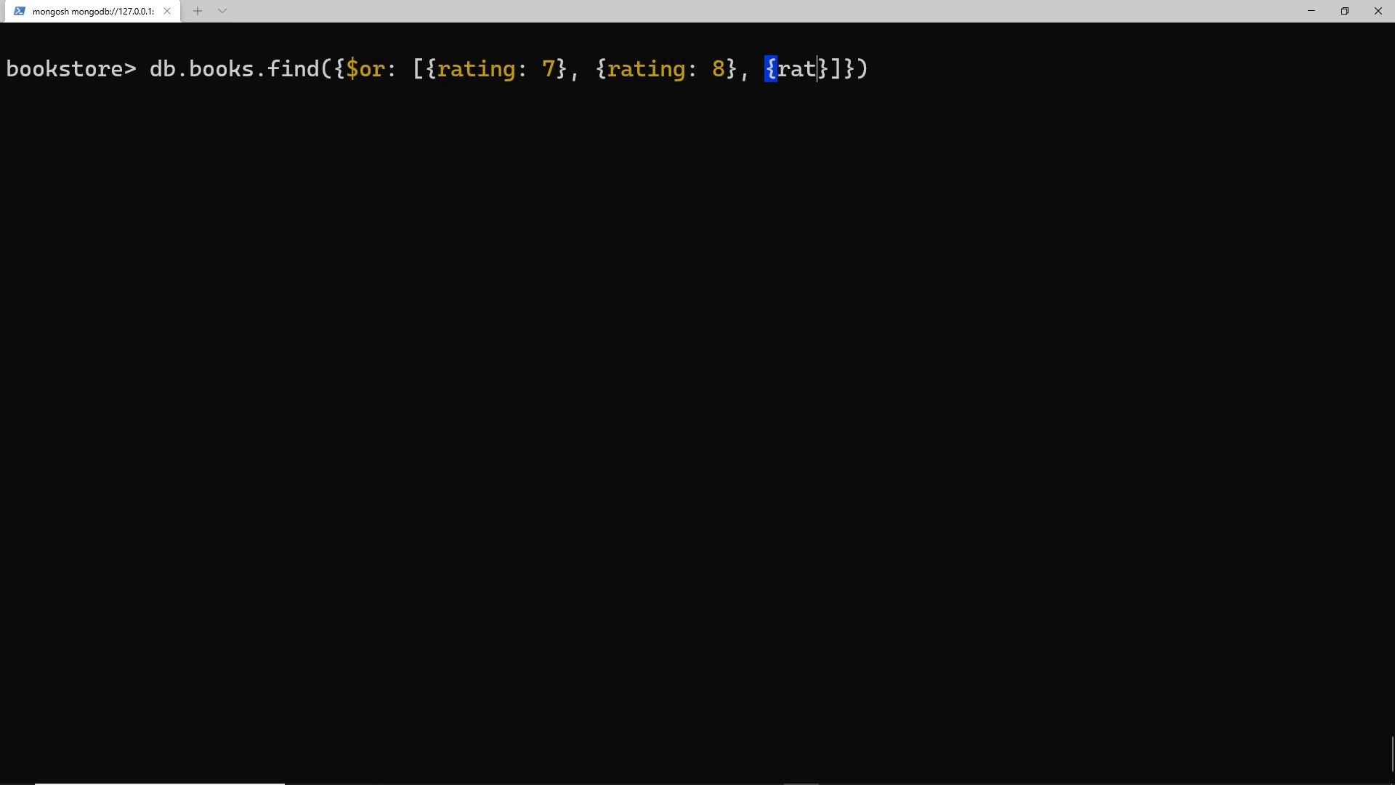
type("ing: 9")
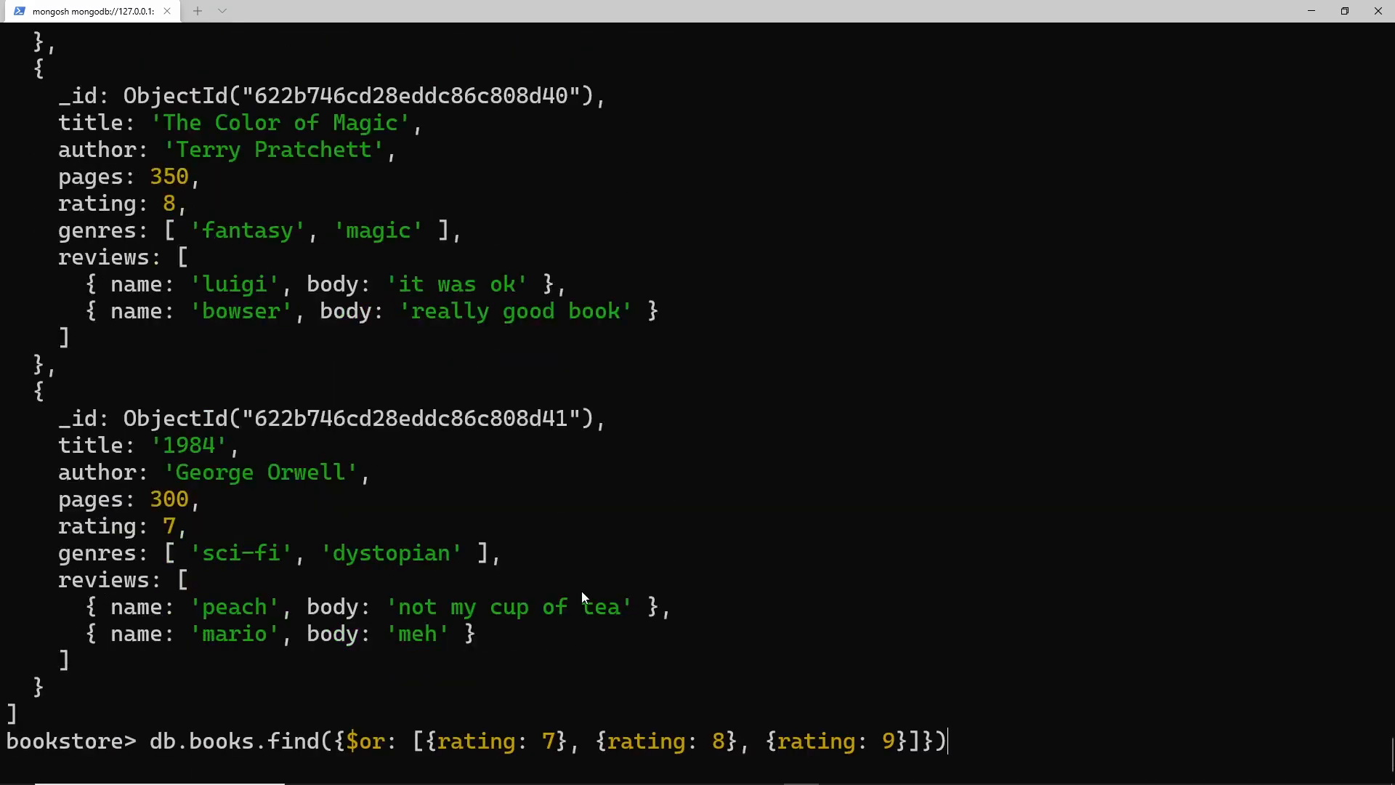
type("db.books.find({ rating: {$in: [7,8,9]}})")
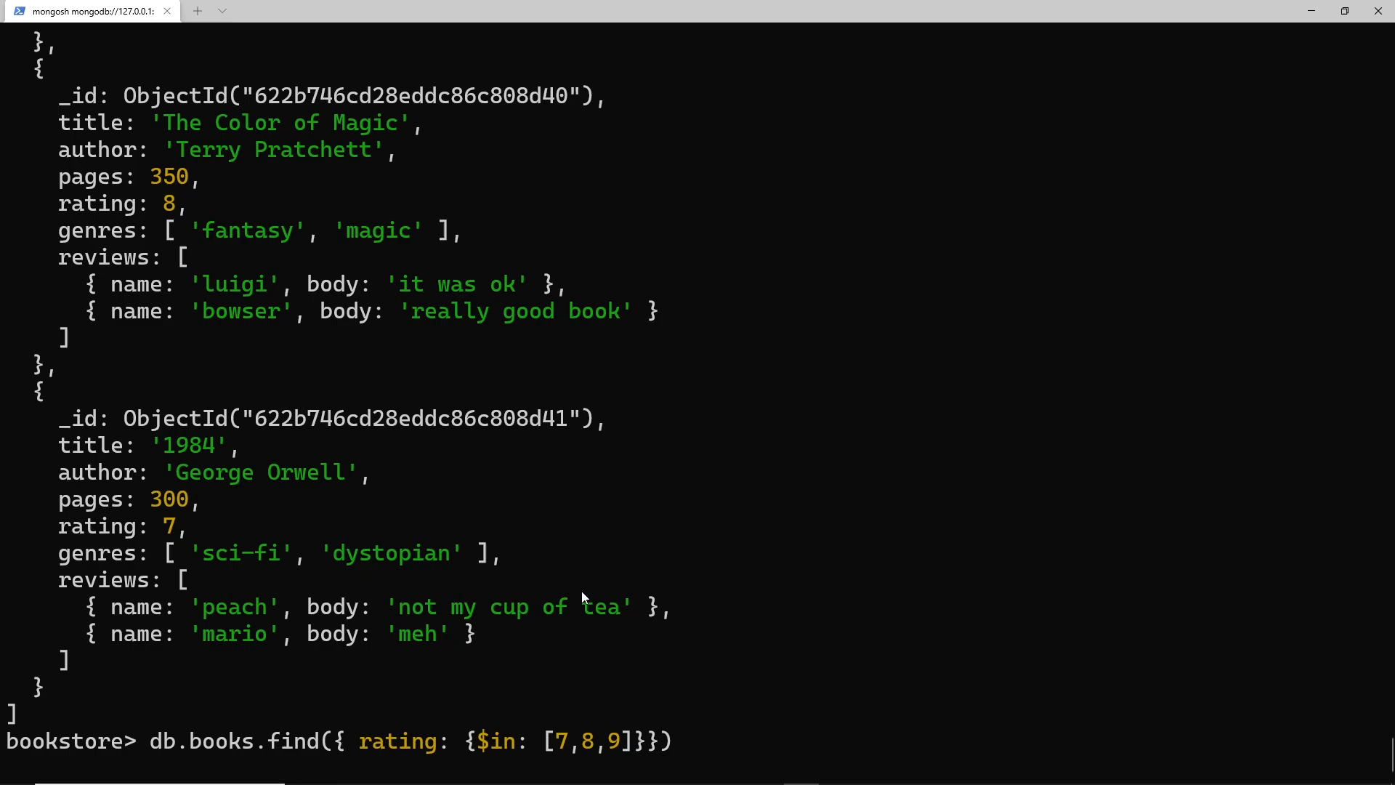
double_click(401, 742)
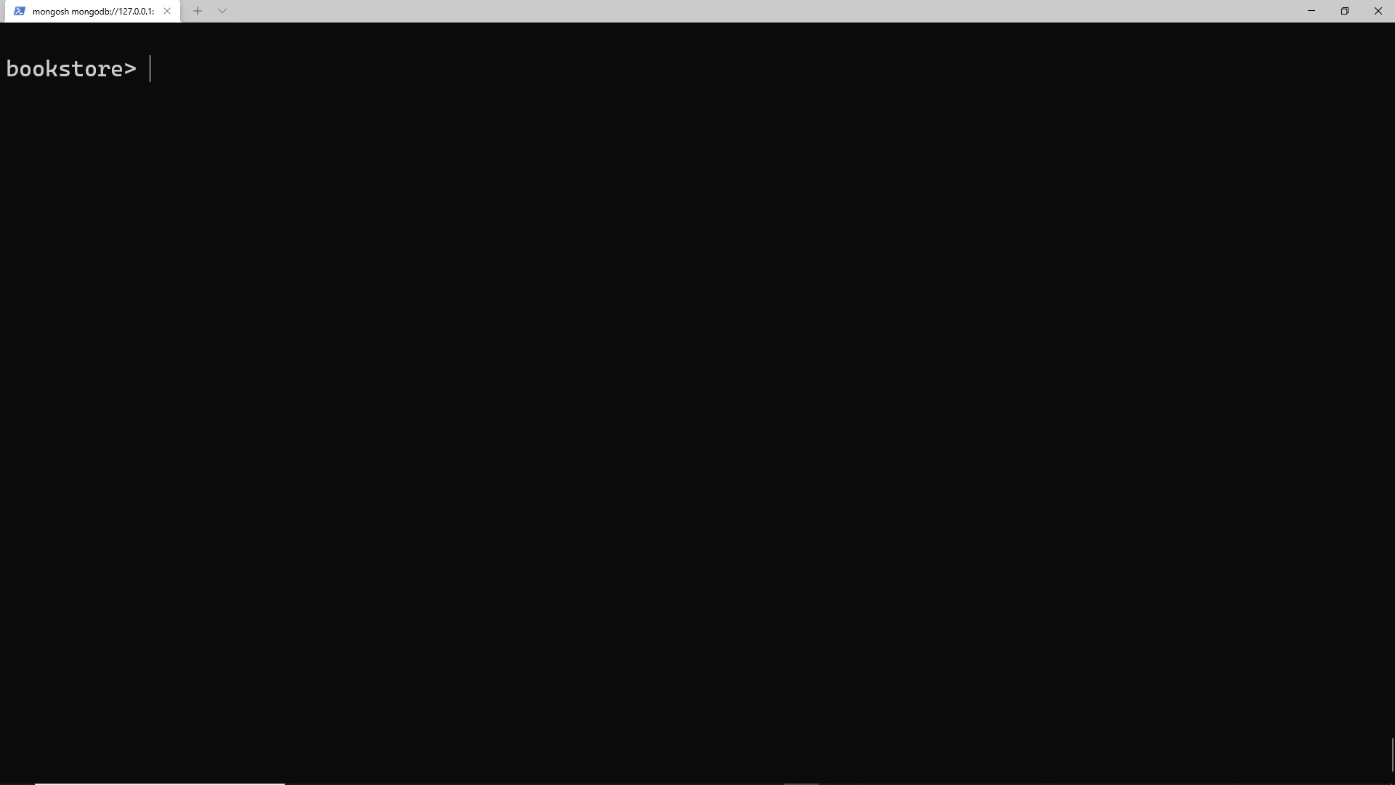
mouse_move(837, 454)
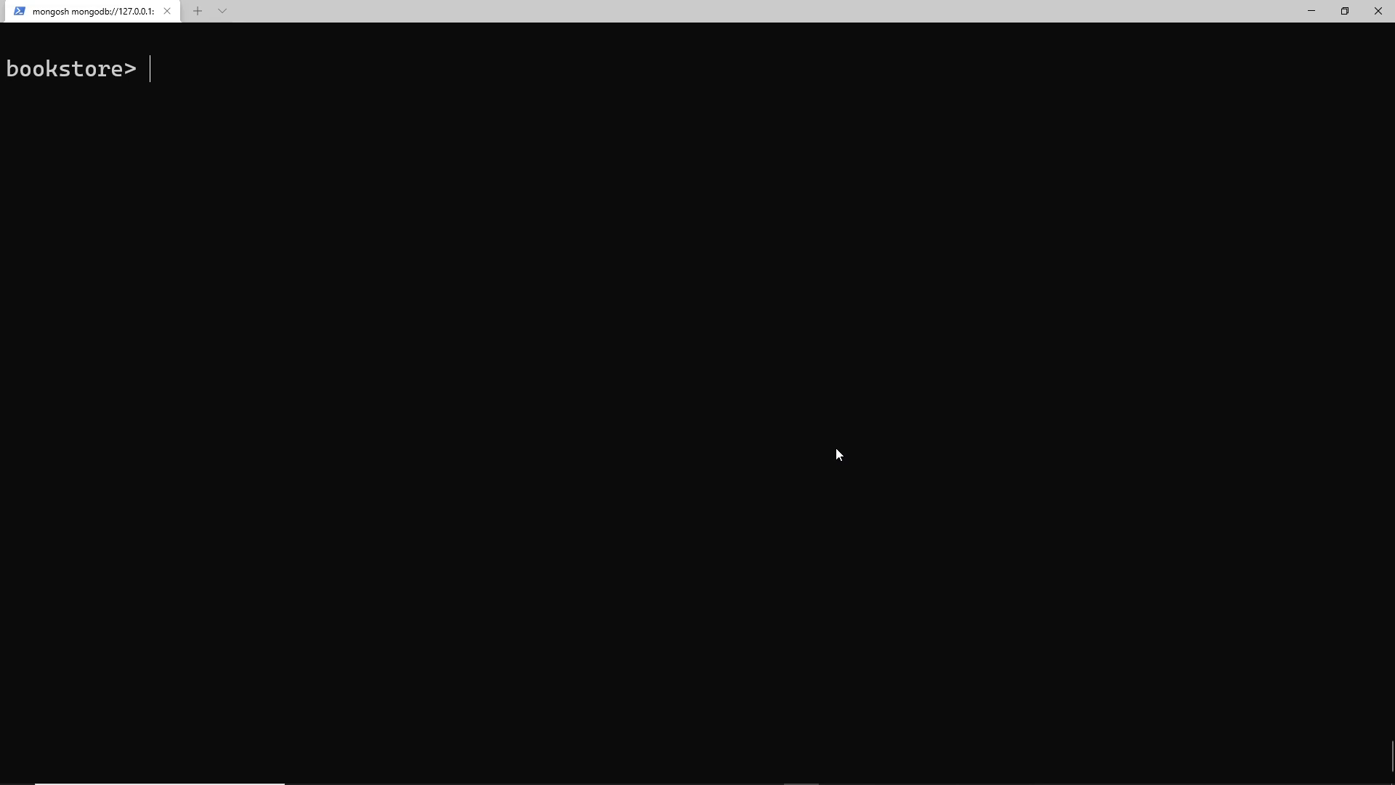
Query books with rating $nin [7,8,9], returning only The Name of the Wind rated 10.
type("db.")
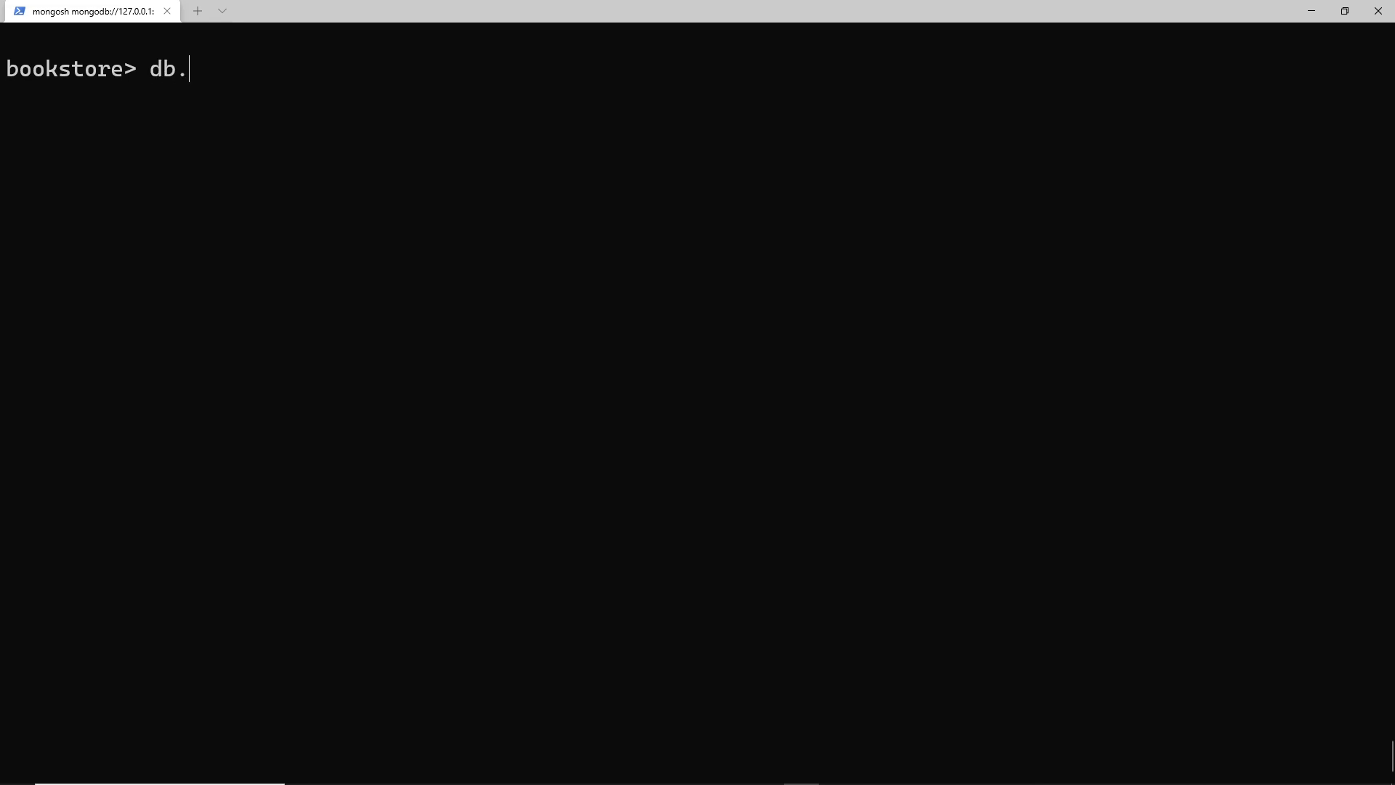
type("books.f")
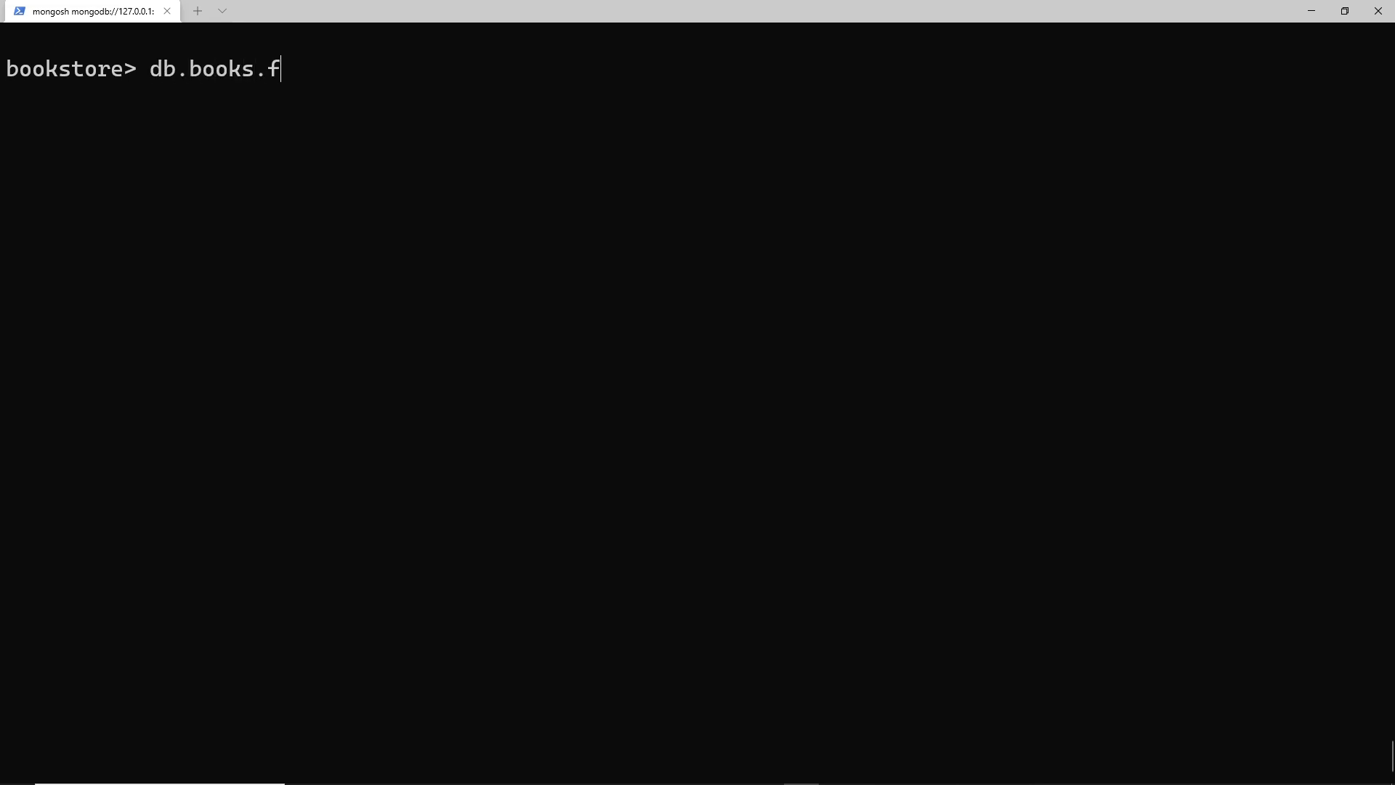
type("ind()")
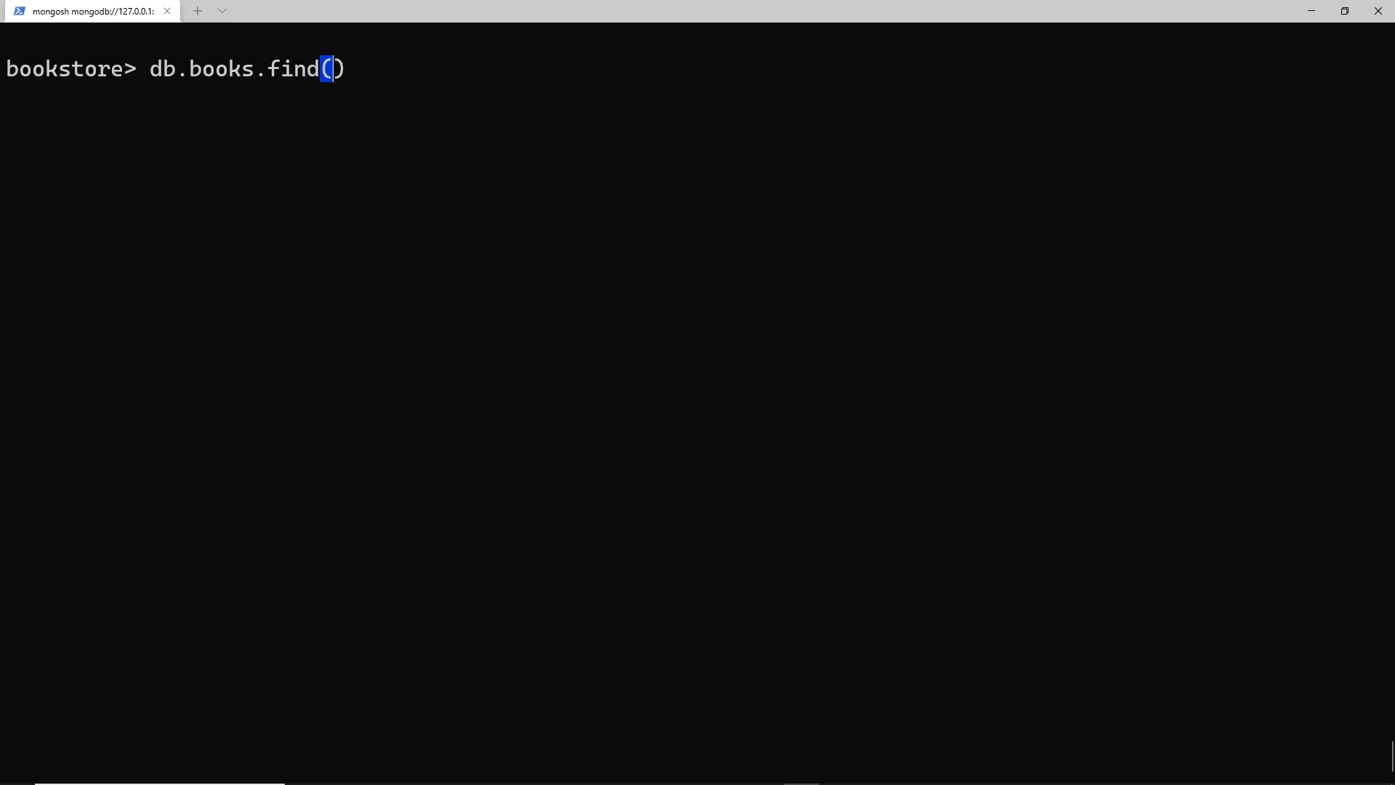
type("{rat}")
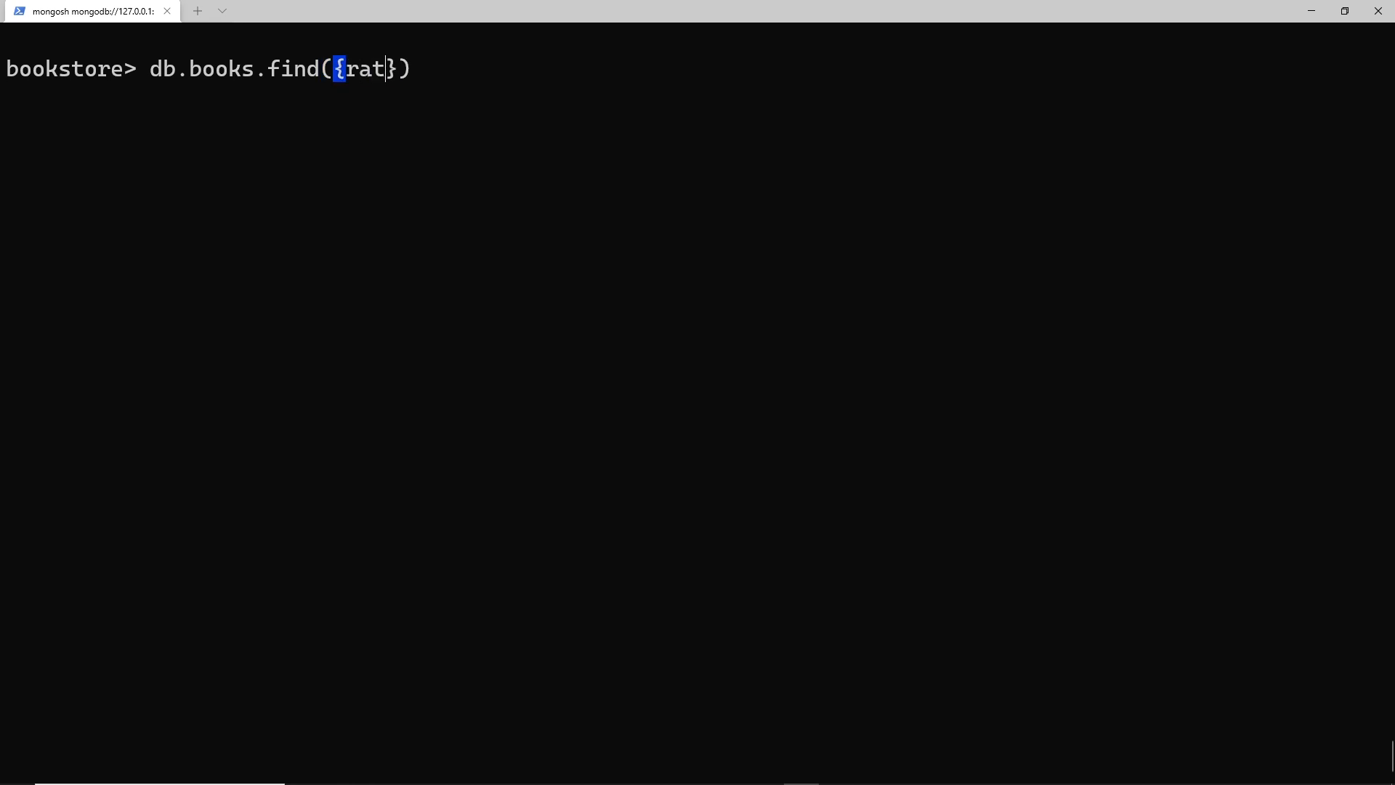
type("ing:")
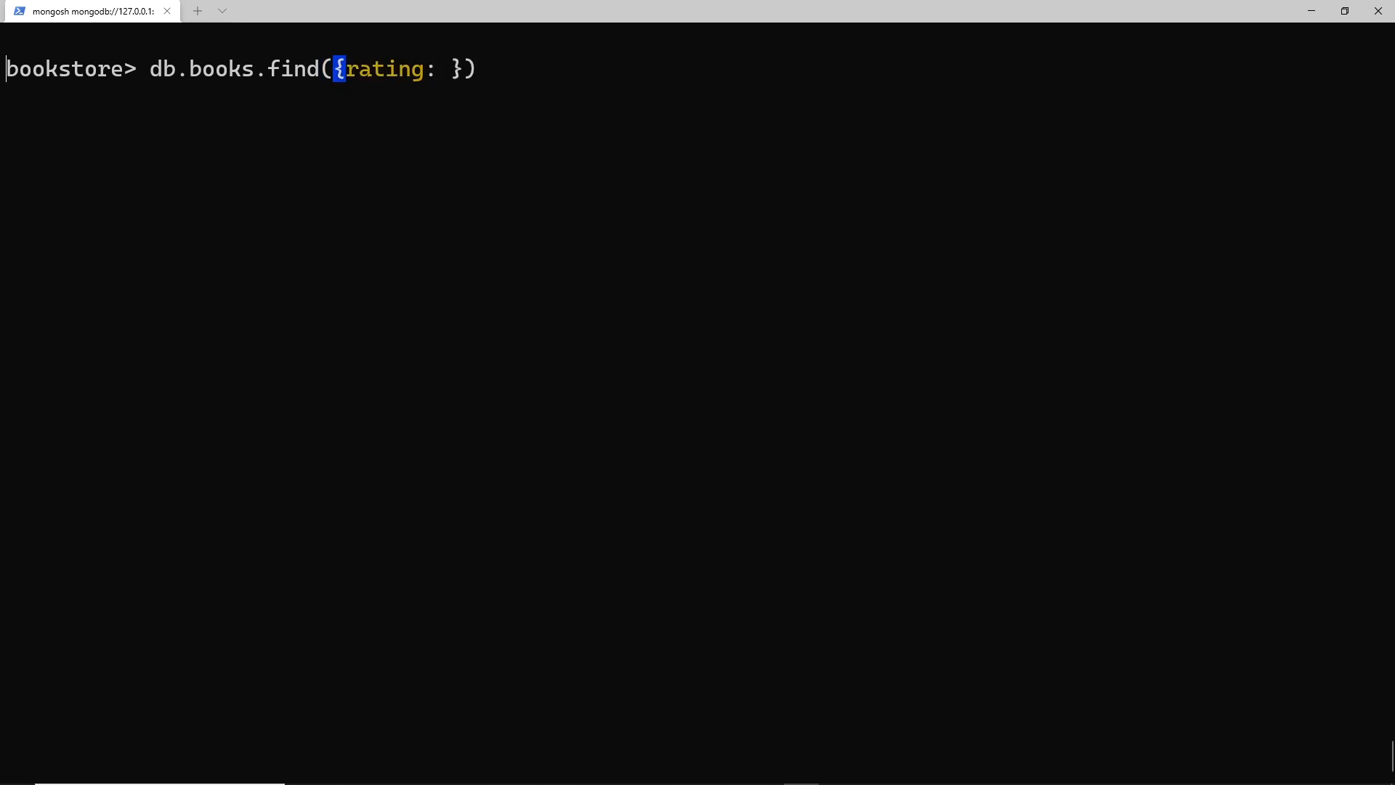
type("{$")
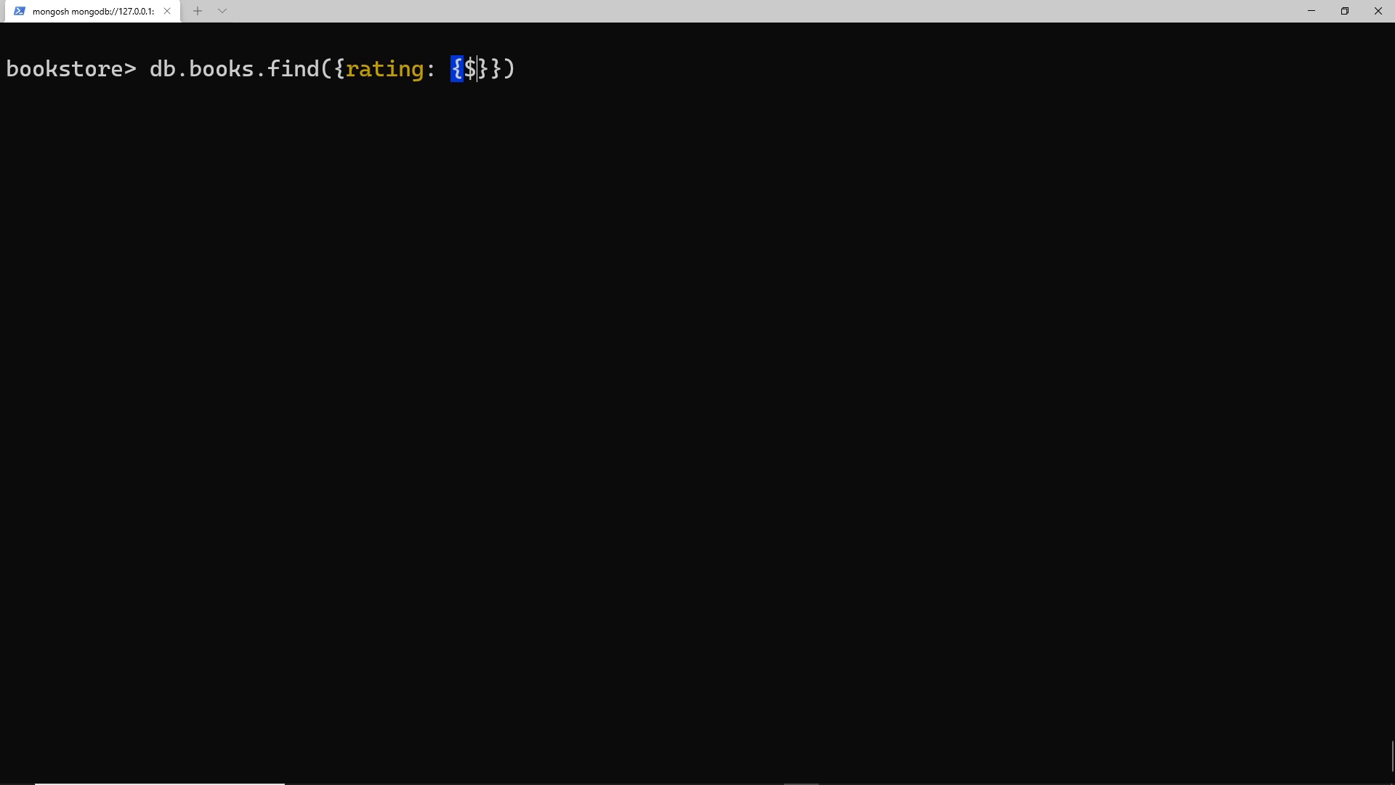
type("in: []")
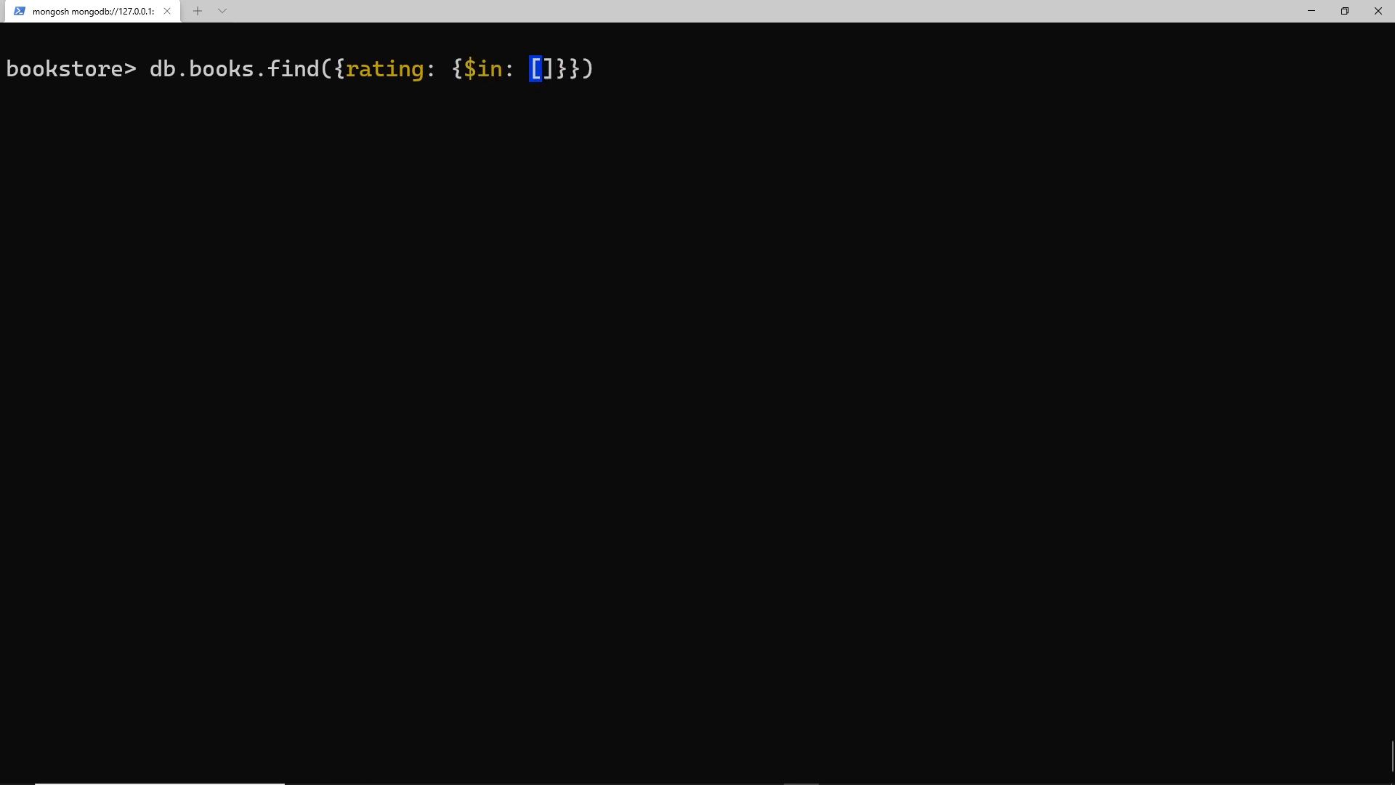
type("7,8,9")
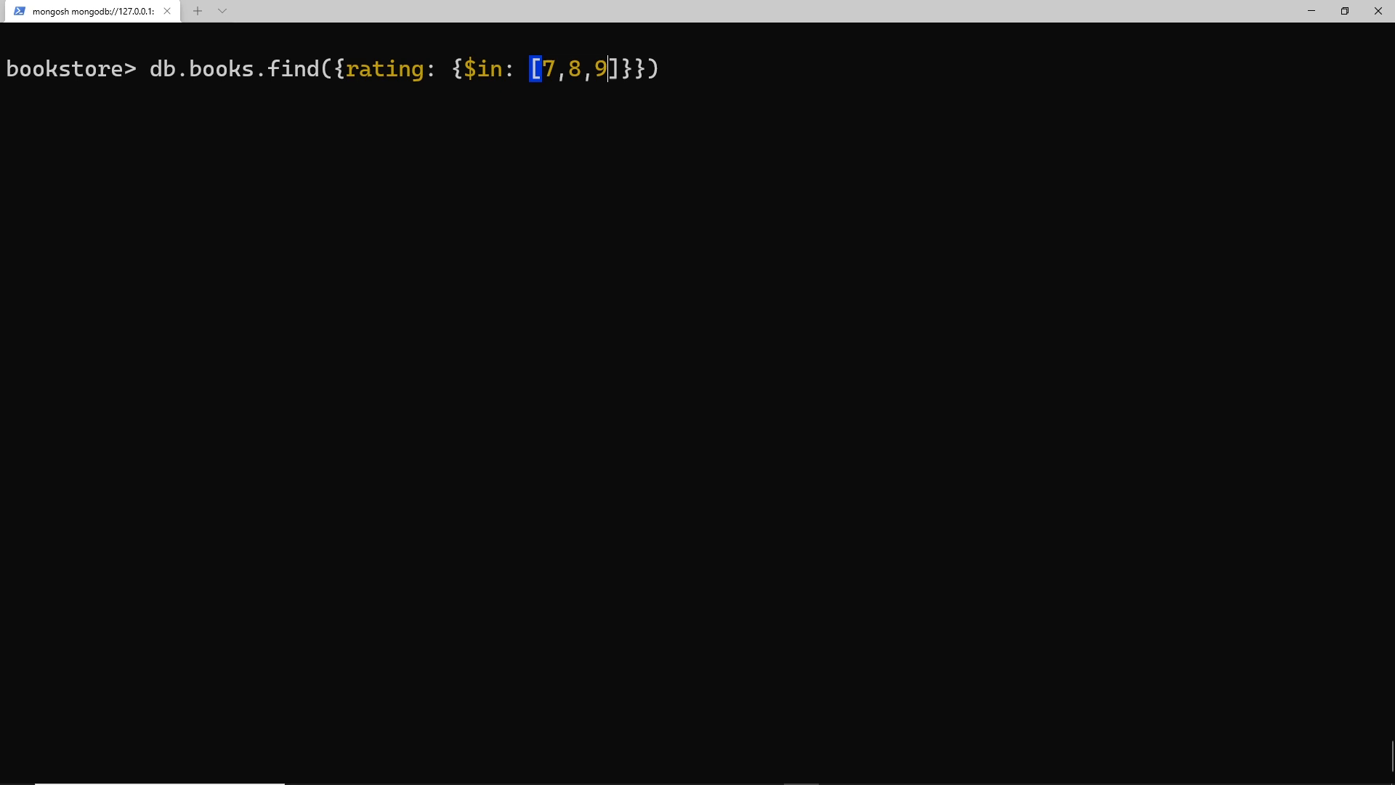
double_click(384, 70)
type("n")
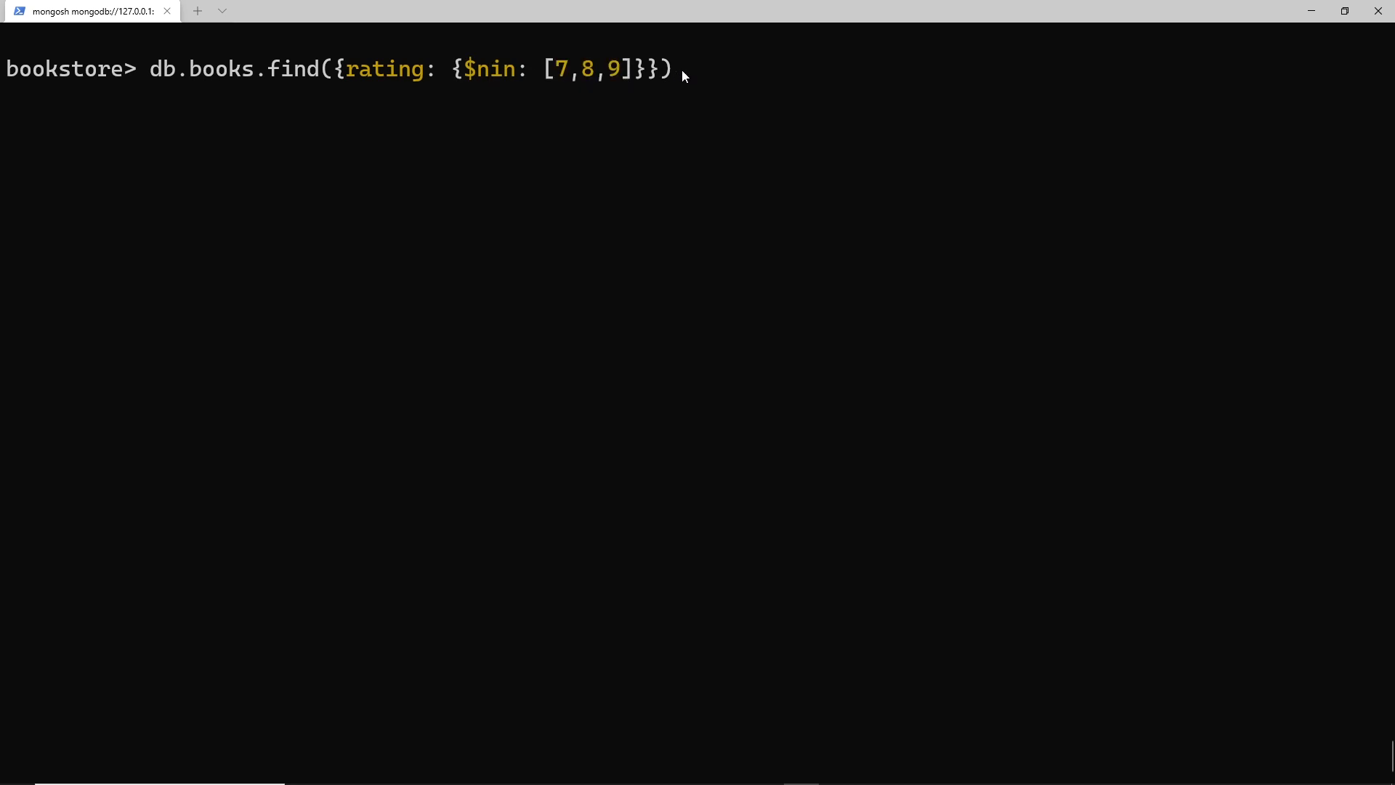
mouse_move(708, 69)
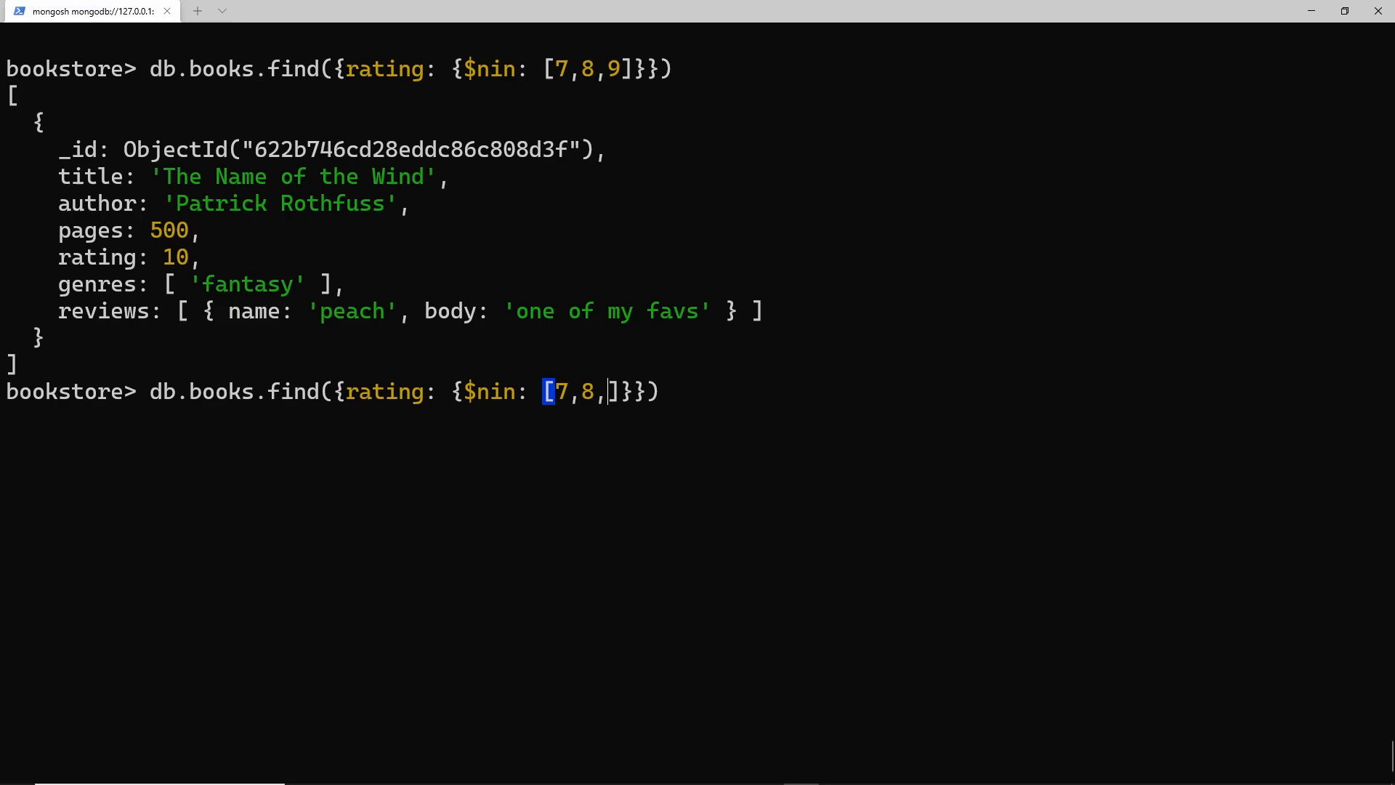
Run the $nin [7,8] query, returning The Way of Kings (9) and The Name of the Wind (10).
key("Backspace")
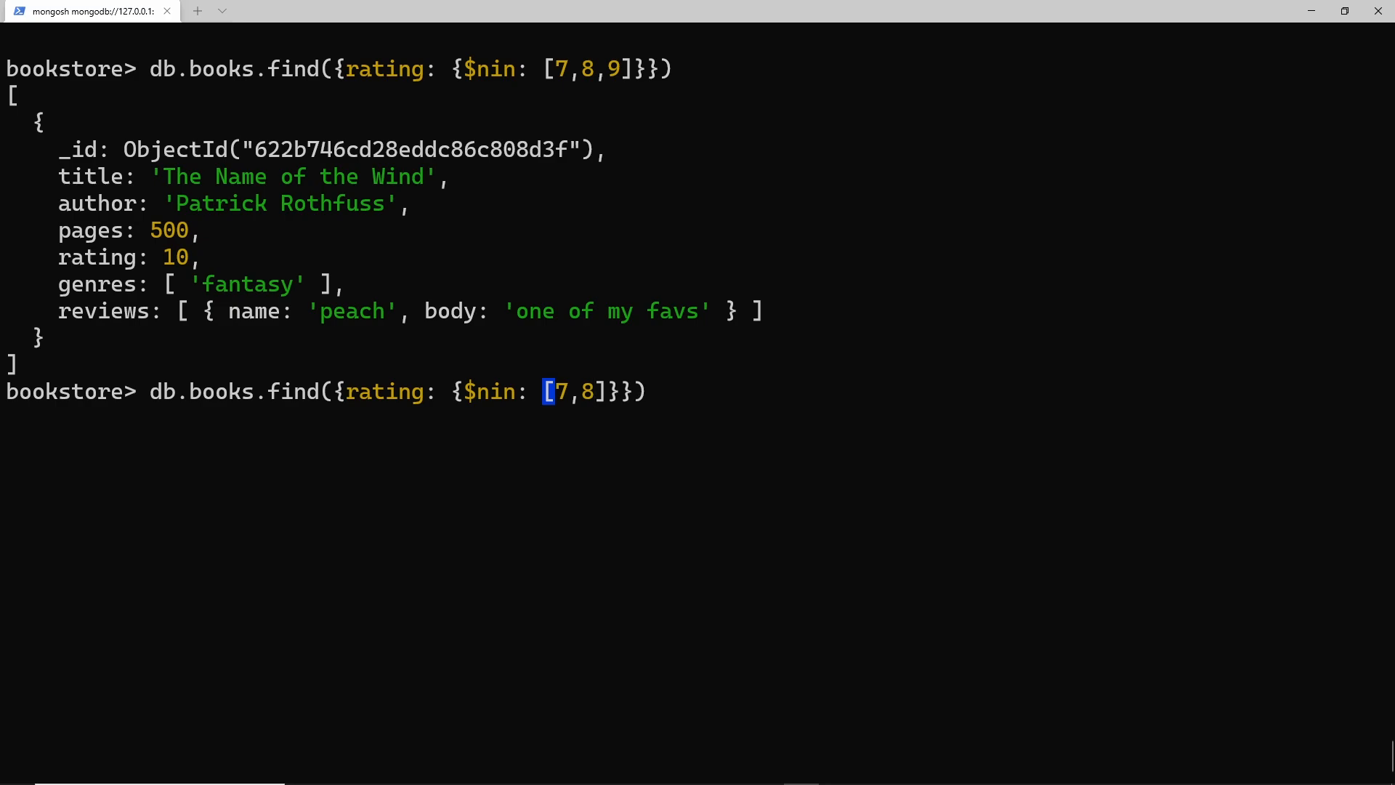
key("Enter")
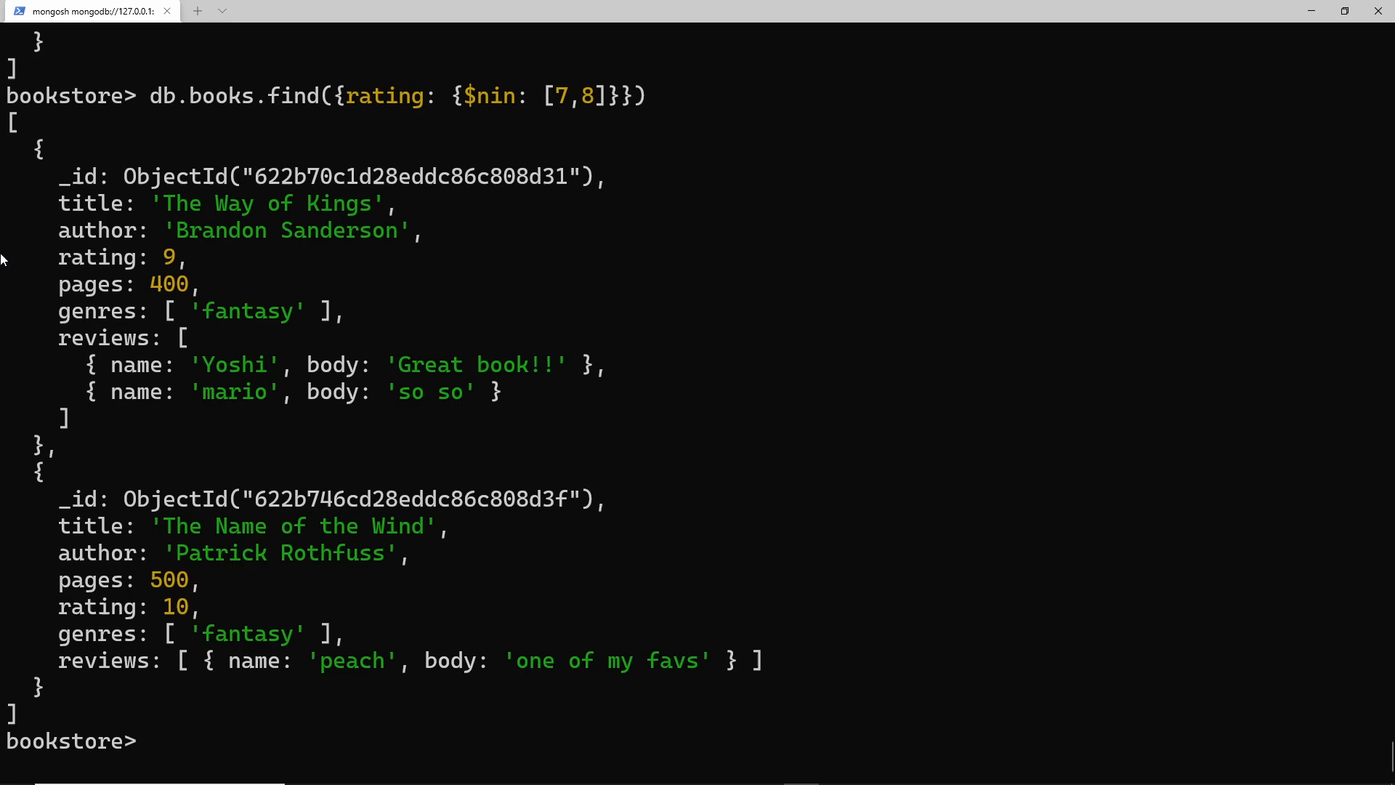